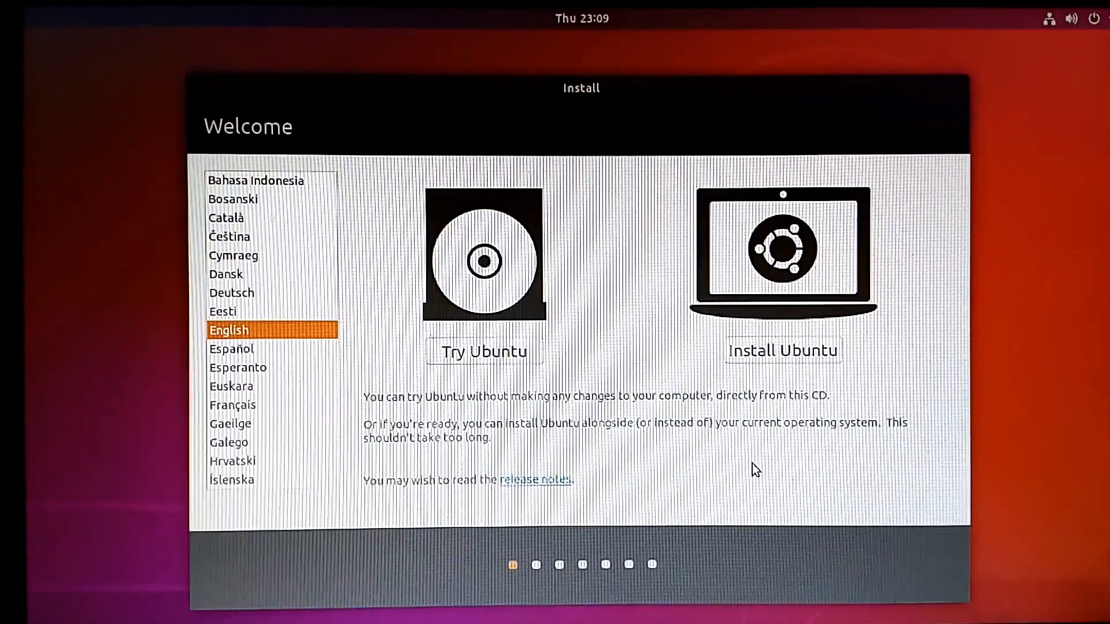
mouse_move(487, 390)
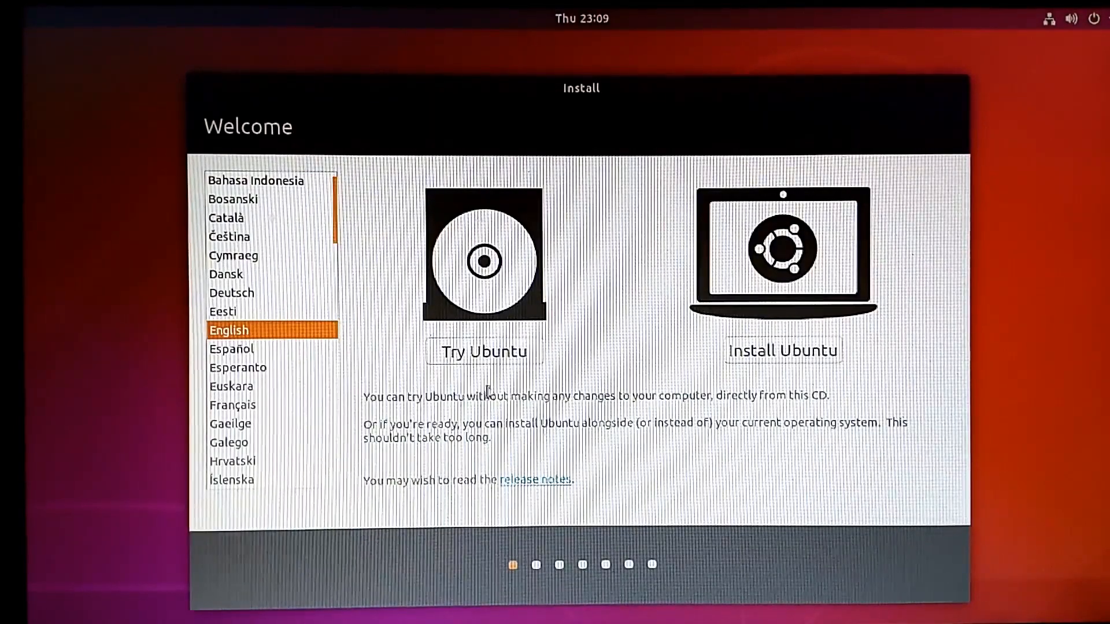
mouse_move(537, 365)
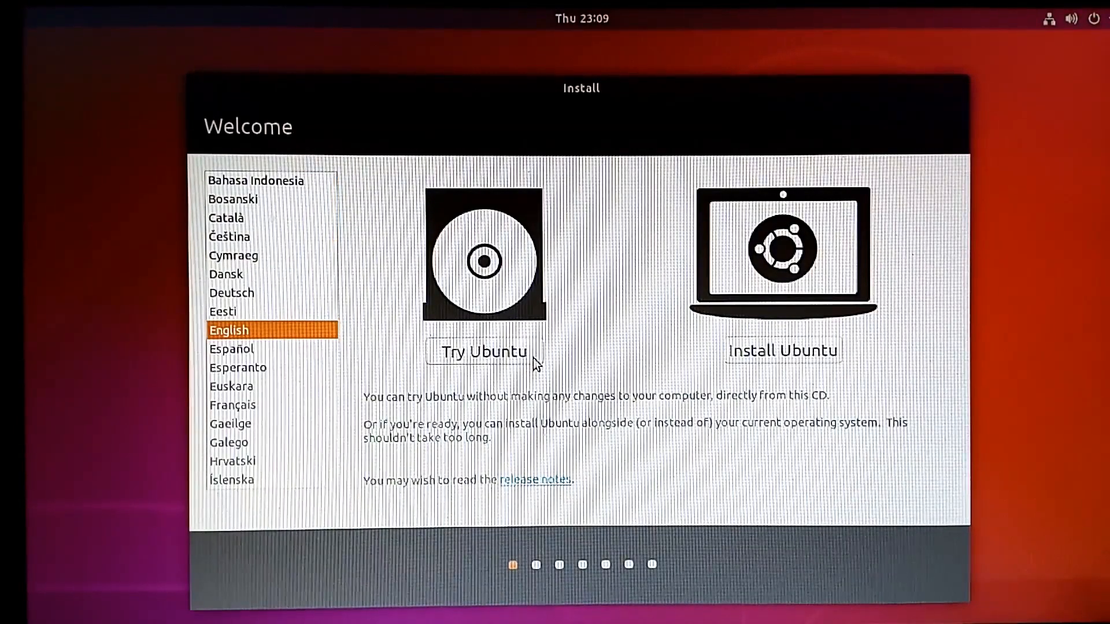
mouse_move(761, 364)
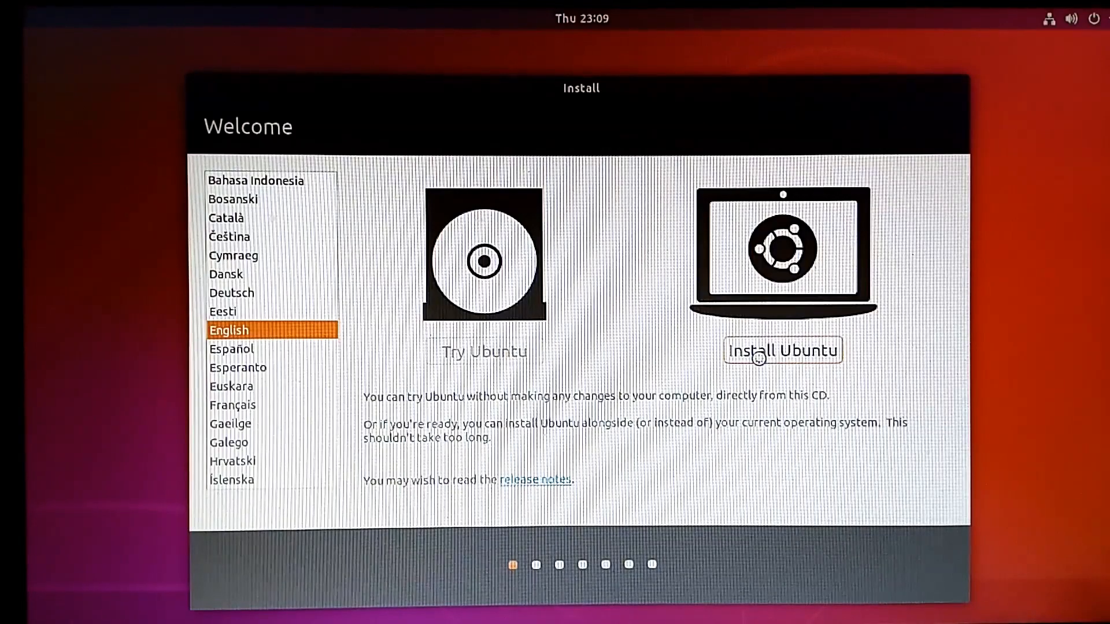
Begin installing Ubuntu in English and keep the English (US) keyboard layout
click(781, 352)
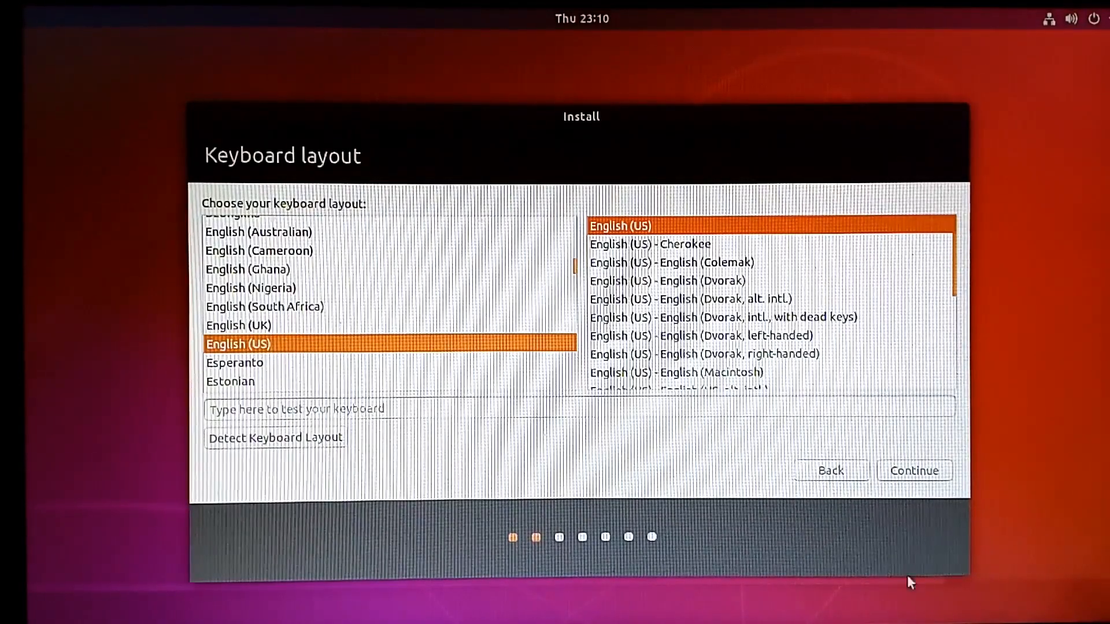
click(913, 470)
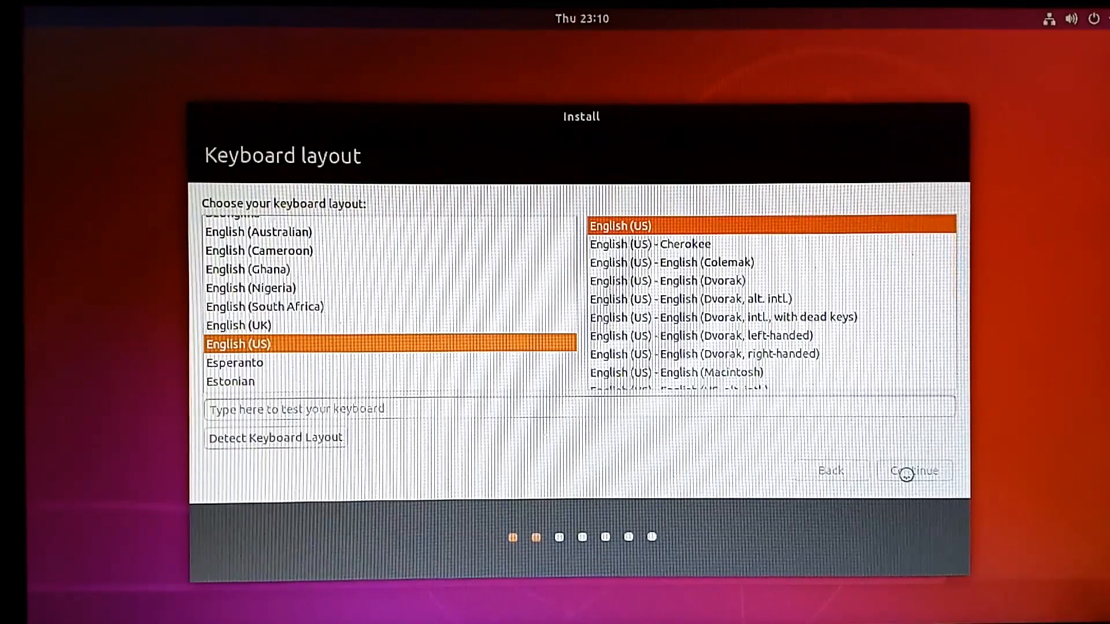
Continue with a Normal installation, leaving updates and third-party software unchecked
click(913, 471)
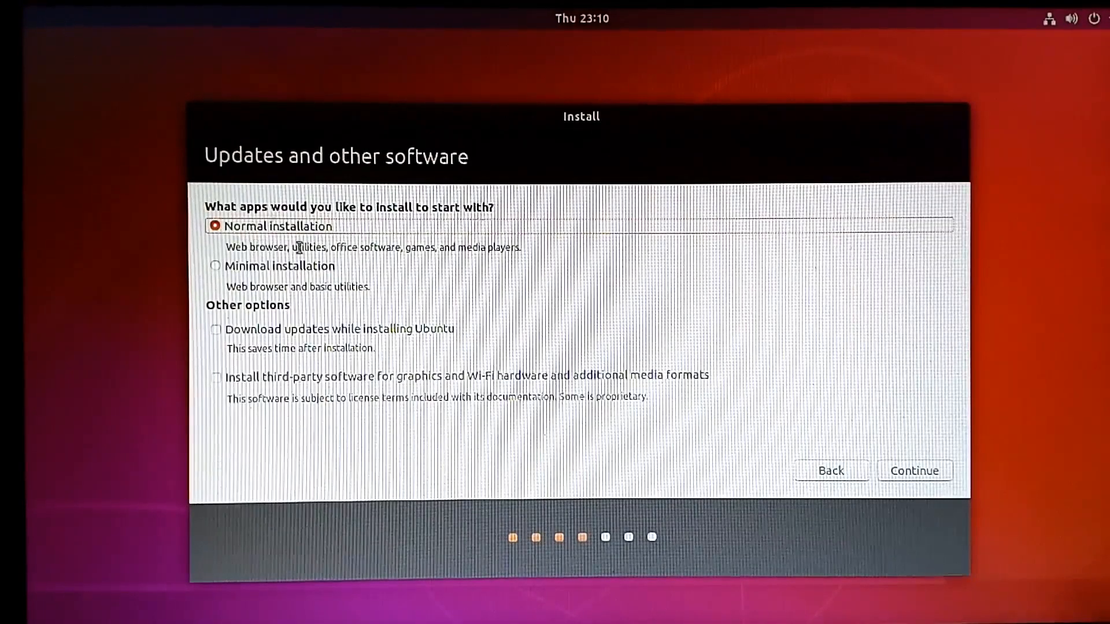
mouse_move(312, 282)
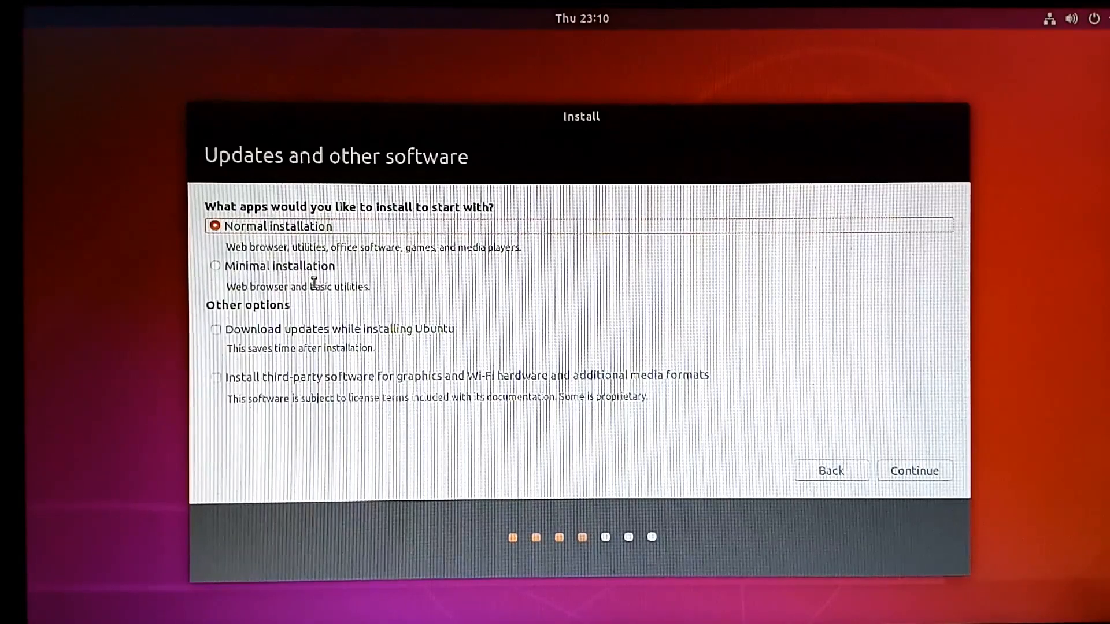
mouse_move(229, 284)
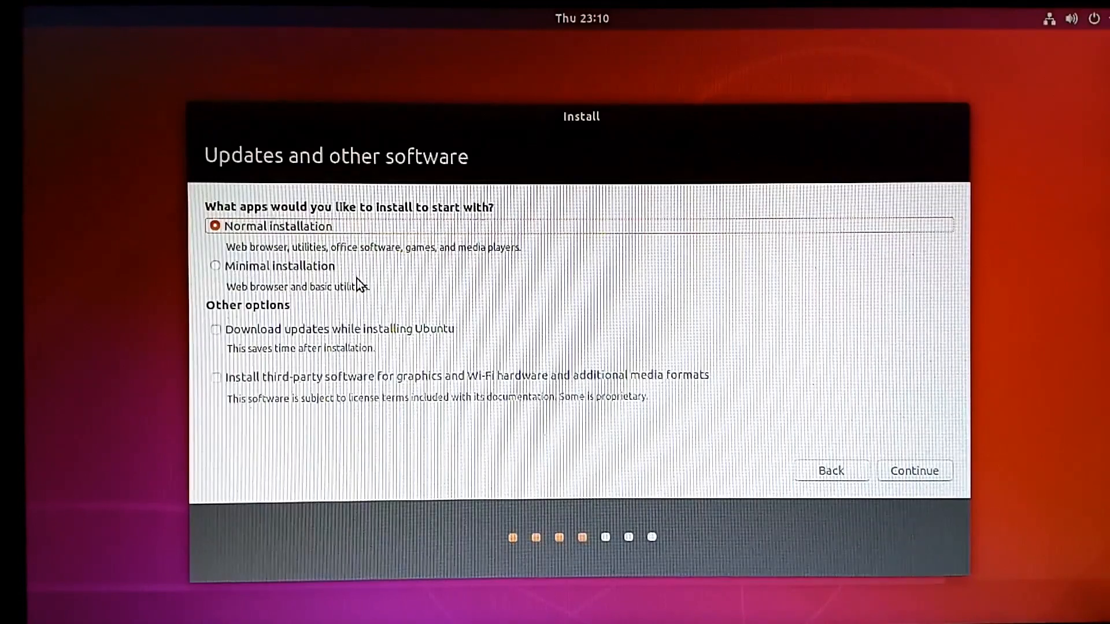
mouse_move(283, 300)
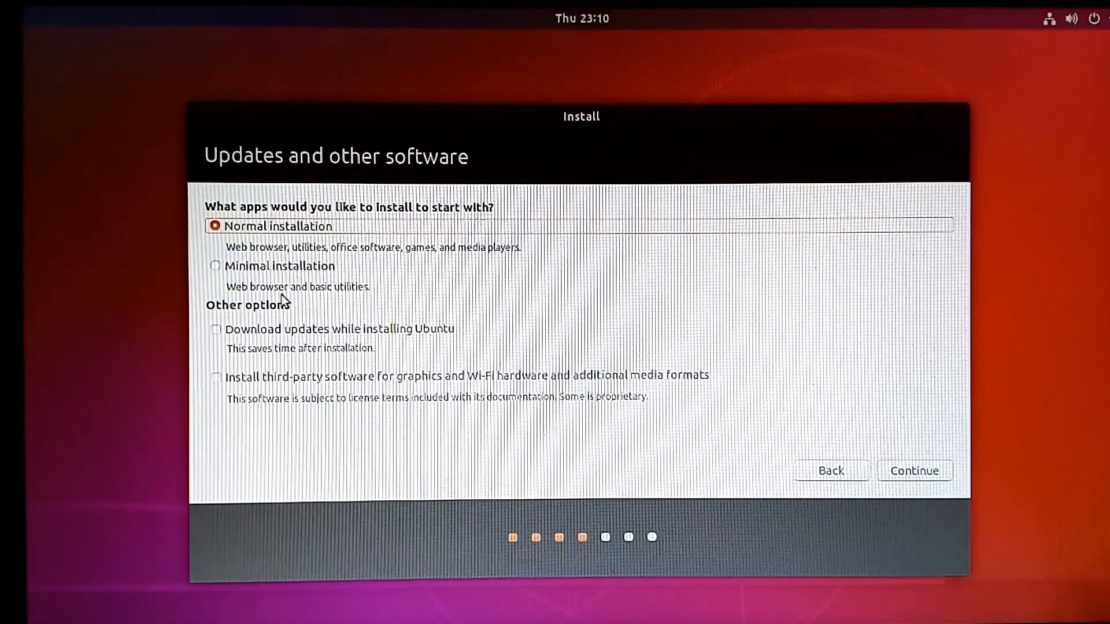
mouse_move(223, 360)
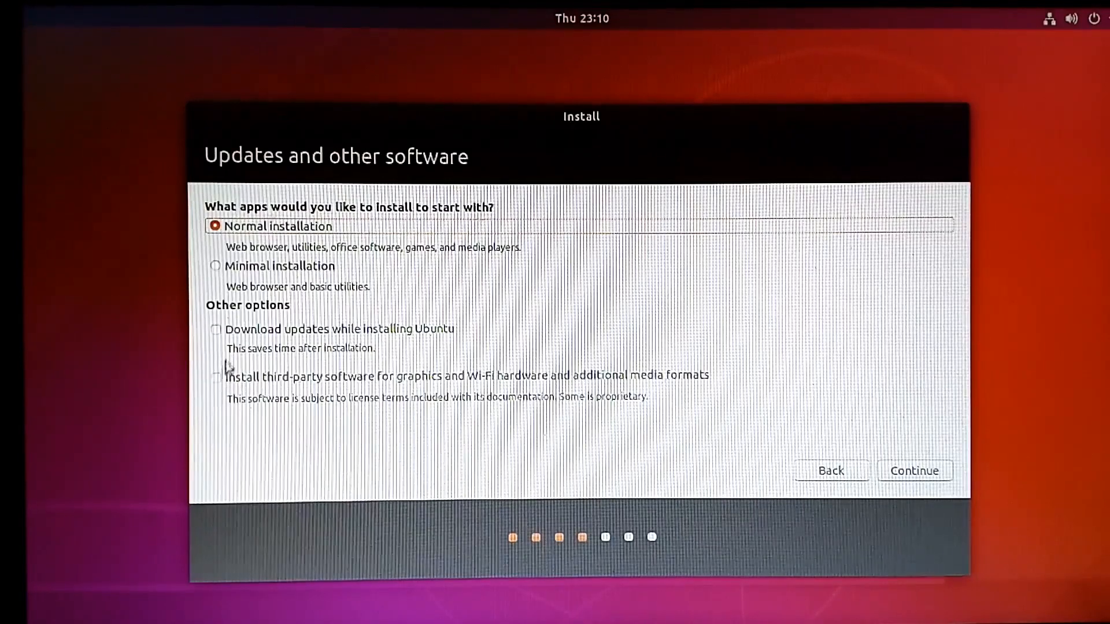
mouse_move(360, 343)
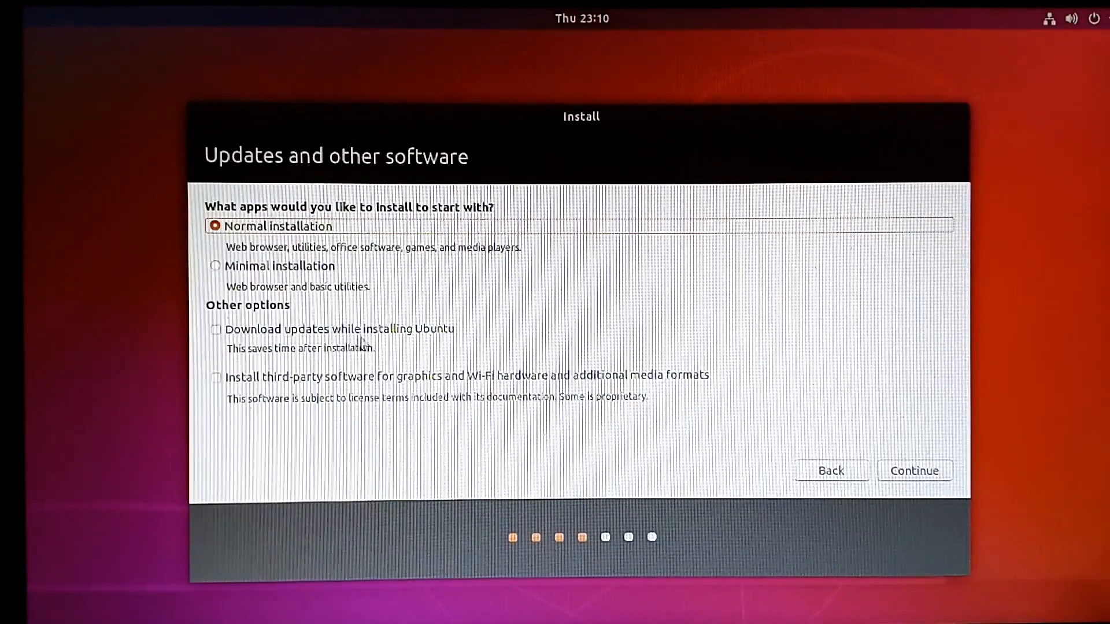
mouse_move(305, 371)
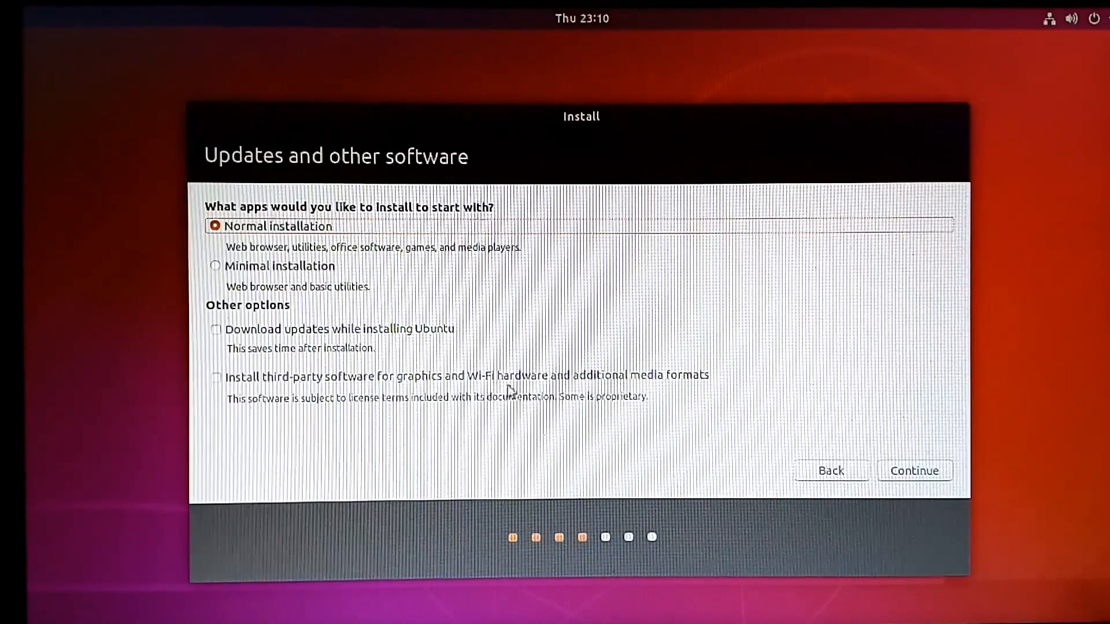
mouse_move(254, 269)
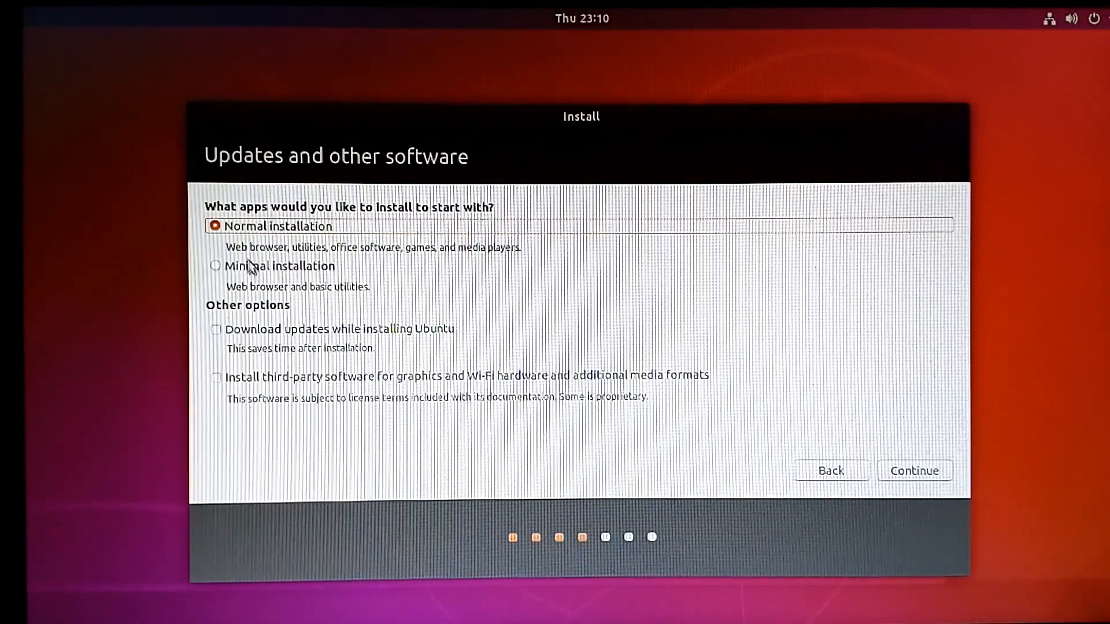
mouse_move(226, 234)
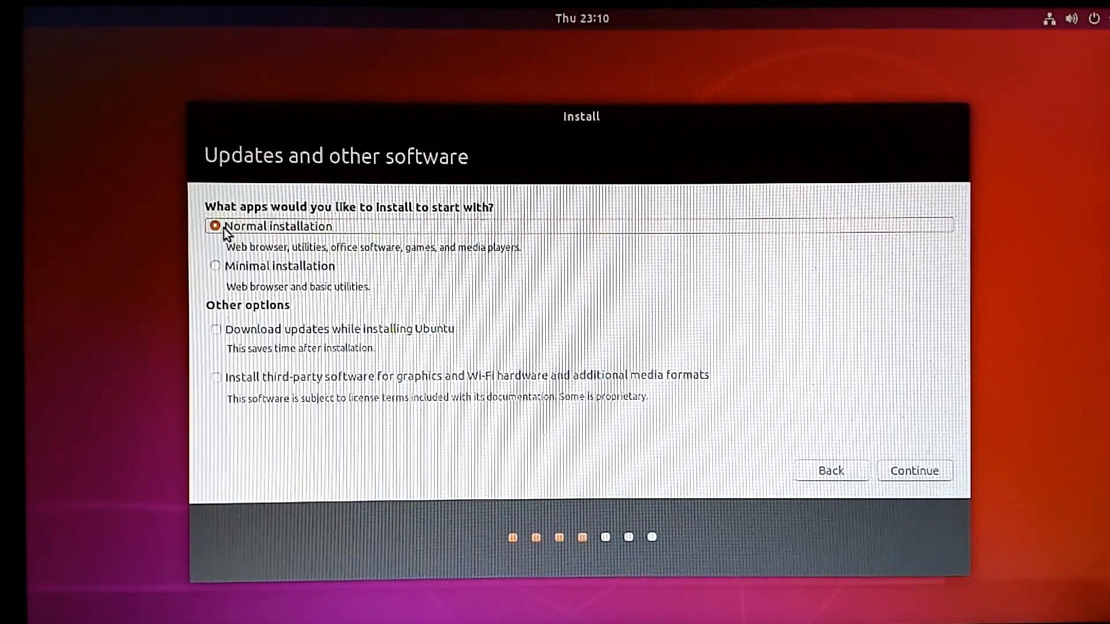
mouse_move(270, 297)
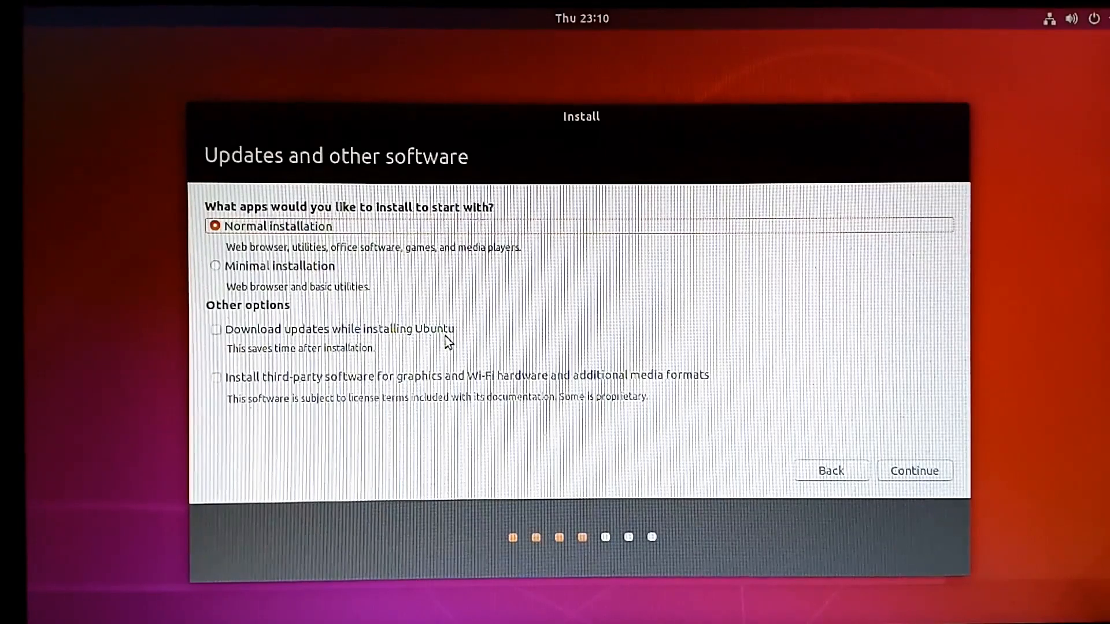
mouse_move(943, 493)
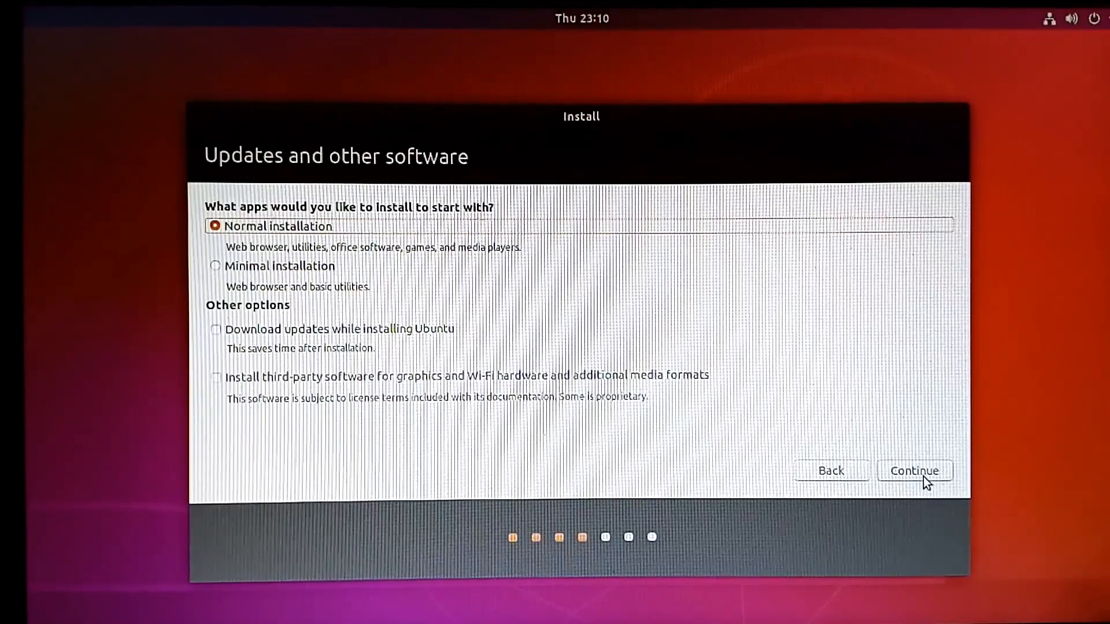
click(913, 470)
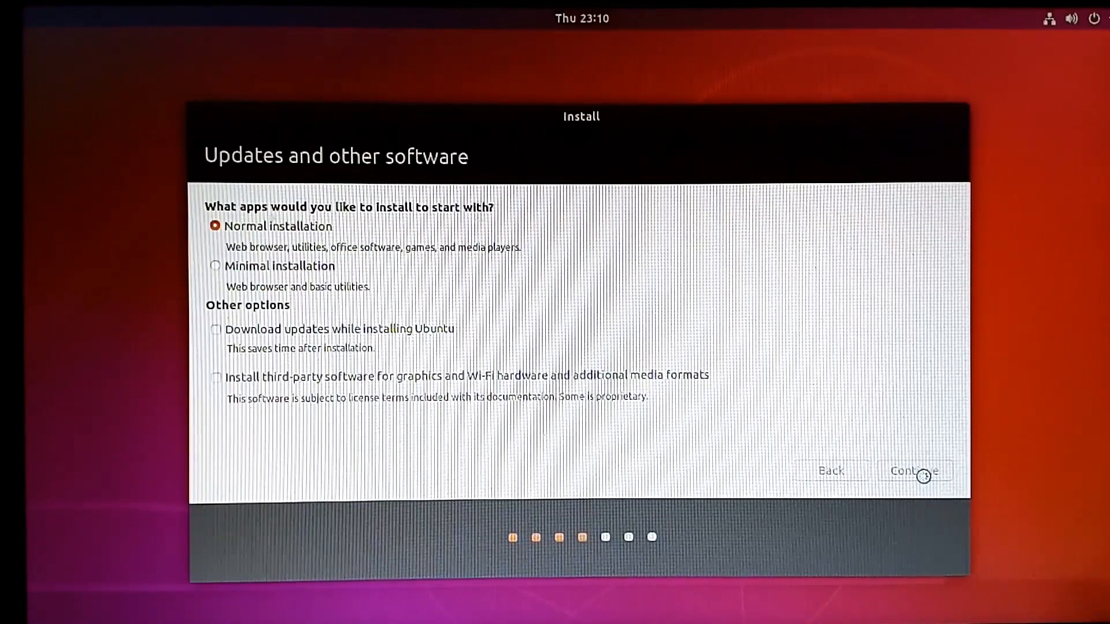
Choose 'Erase disk and install Ubuntu', start Install Now and confirm writing changes to disk
click(913, 470)
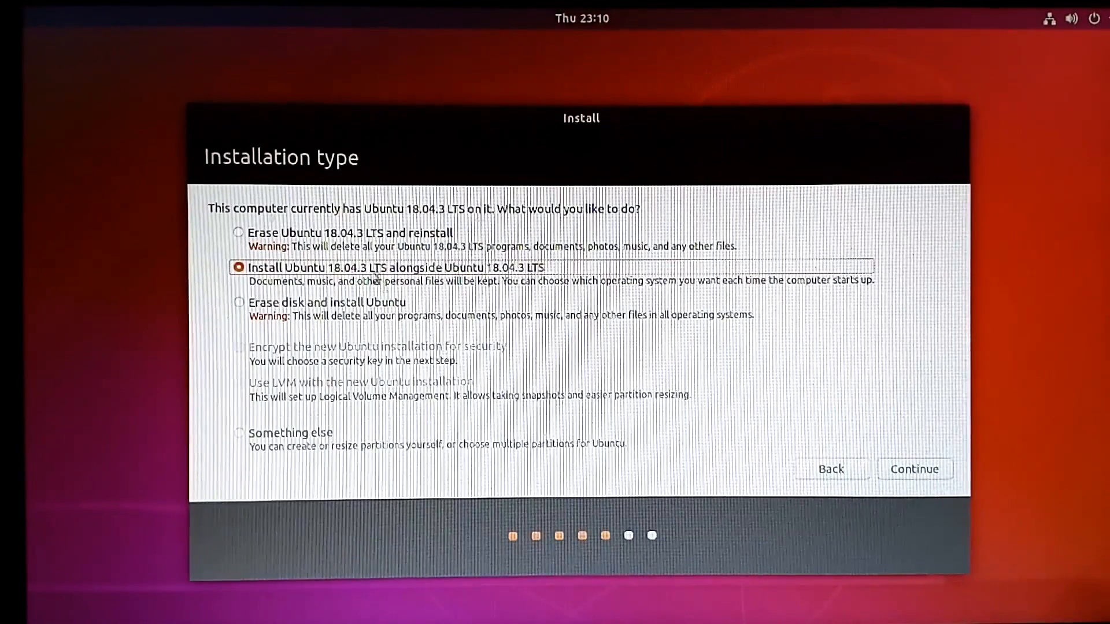
mouse_move(261, 446)
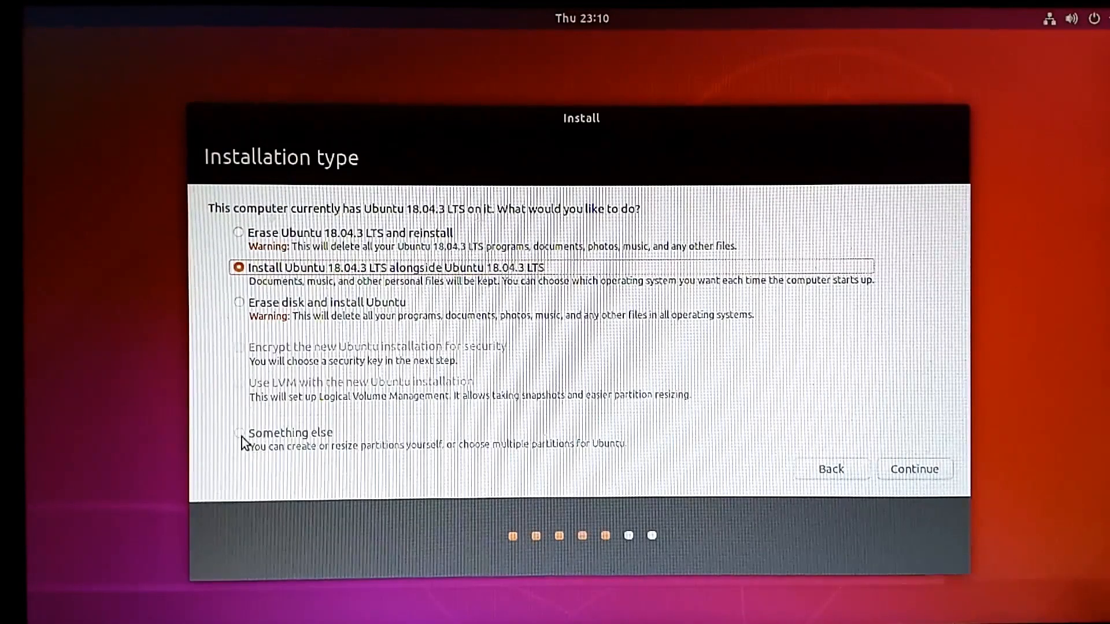
click(239, 433)
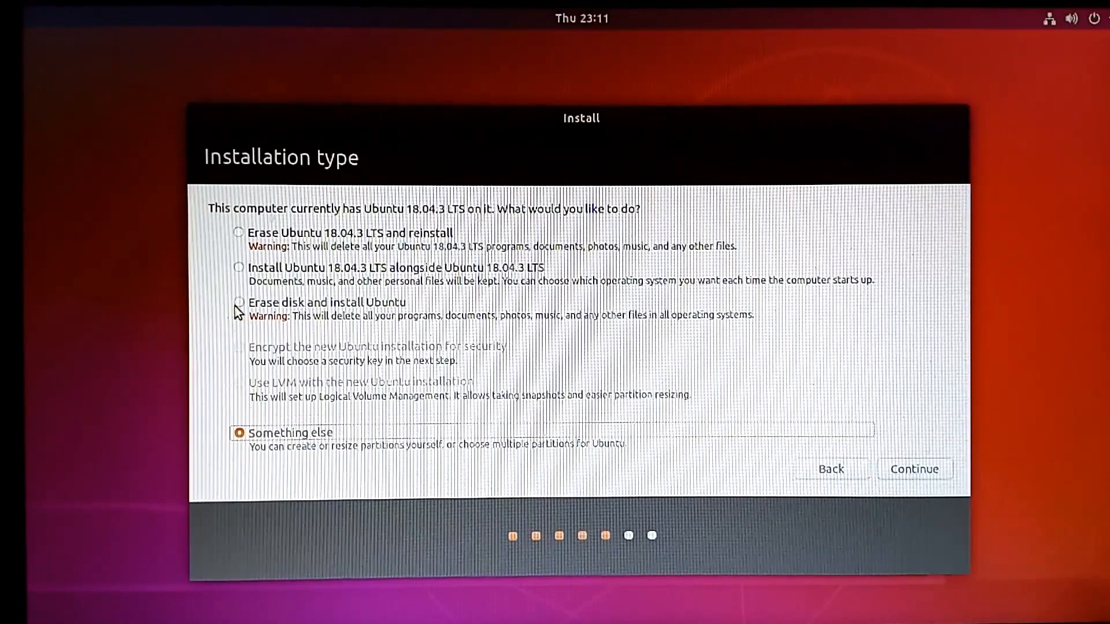
click(240, 302)
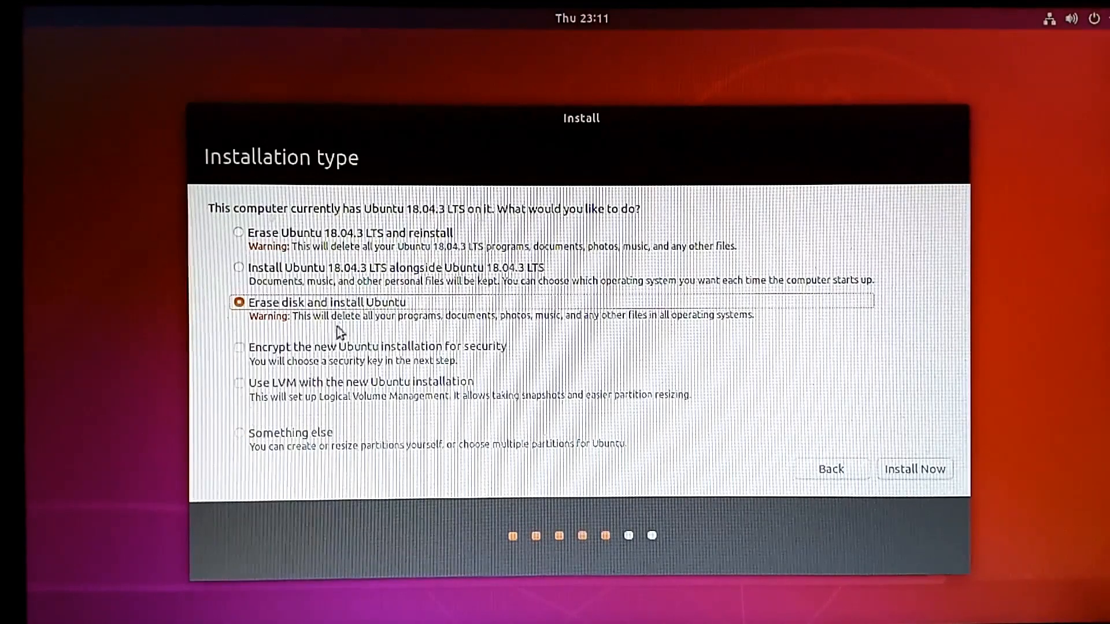
mouse_move(921, 482)
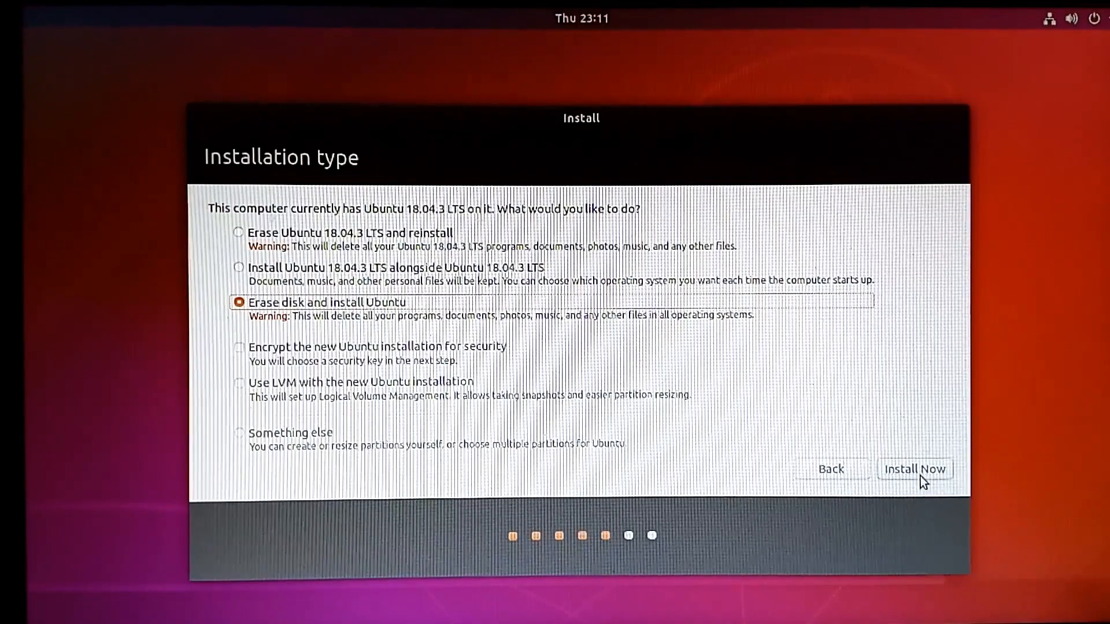
click(915, 469)
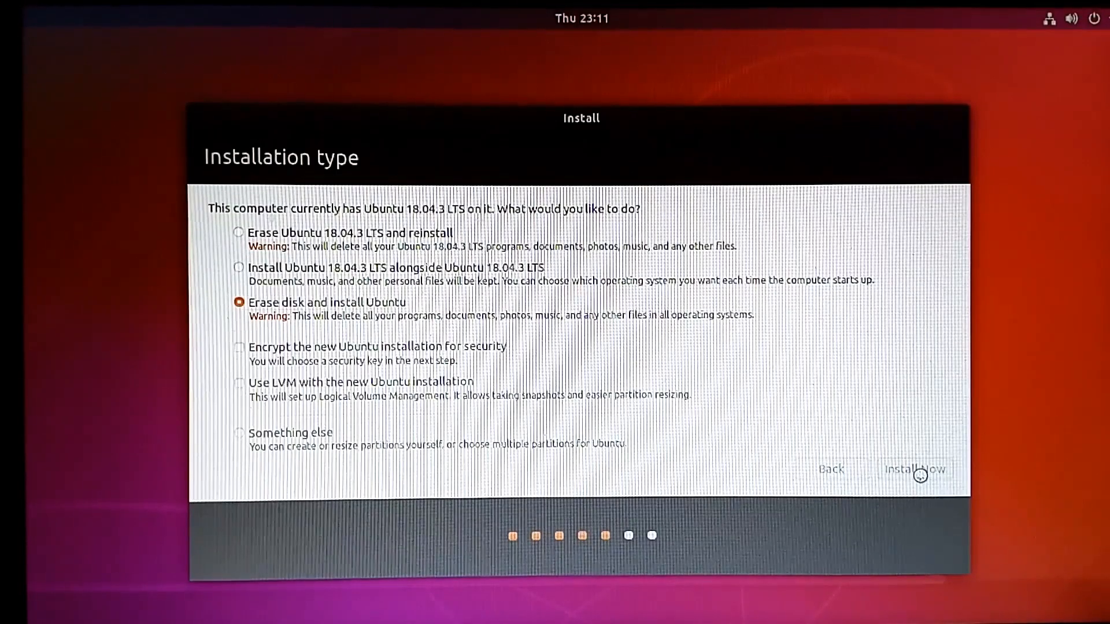
click(913, 468)
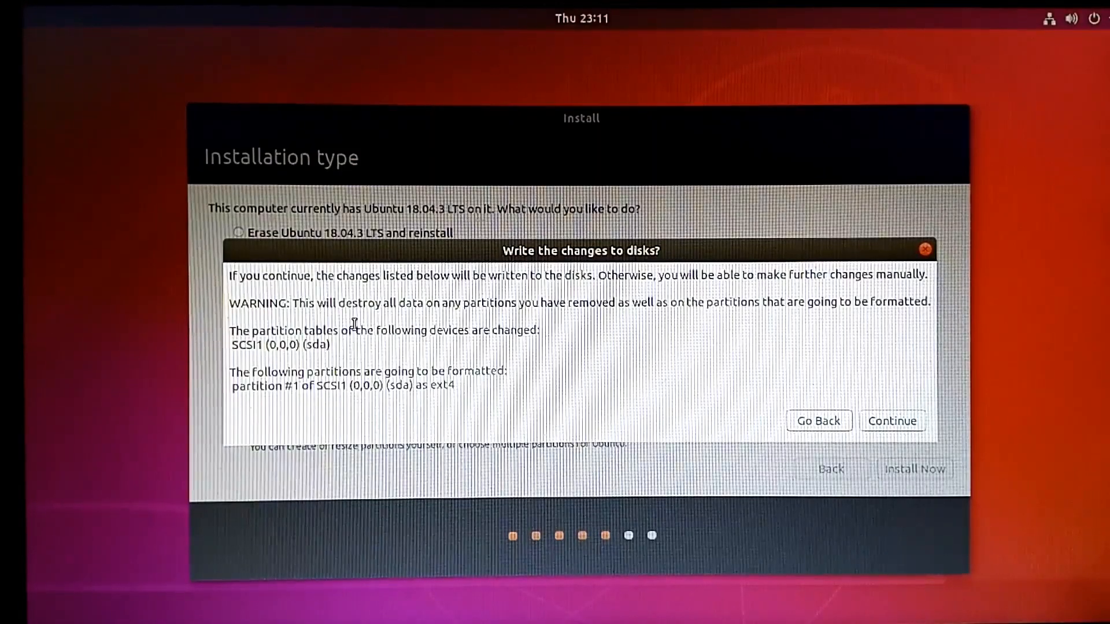
mouse_move(782, 400)
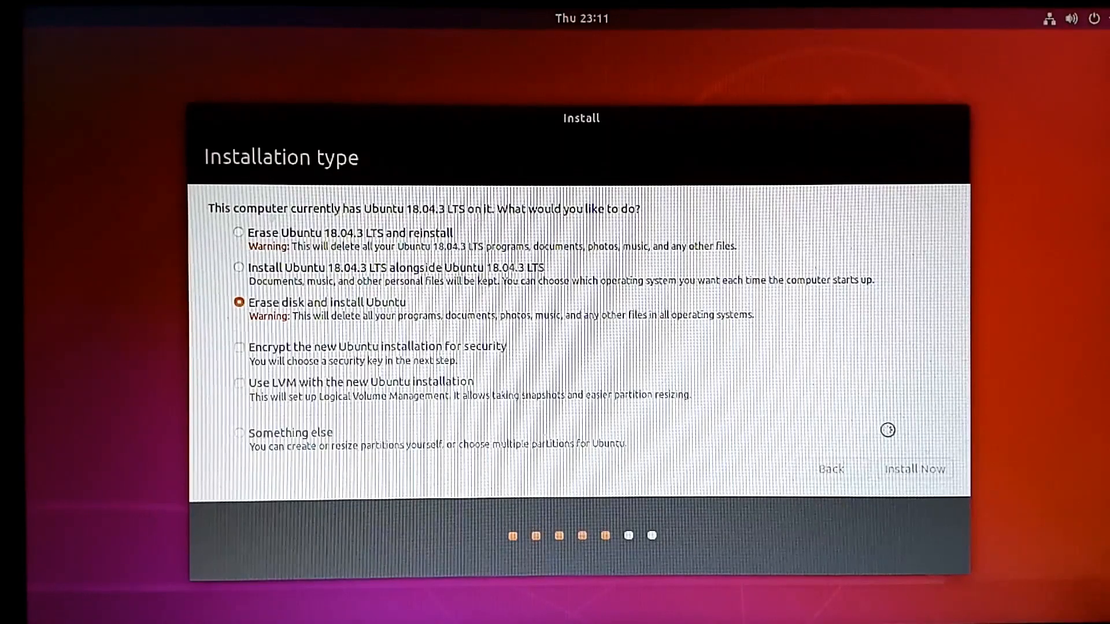
Continue from the Where are you? step with Karachi as the location
click(913, 468)
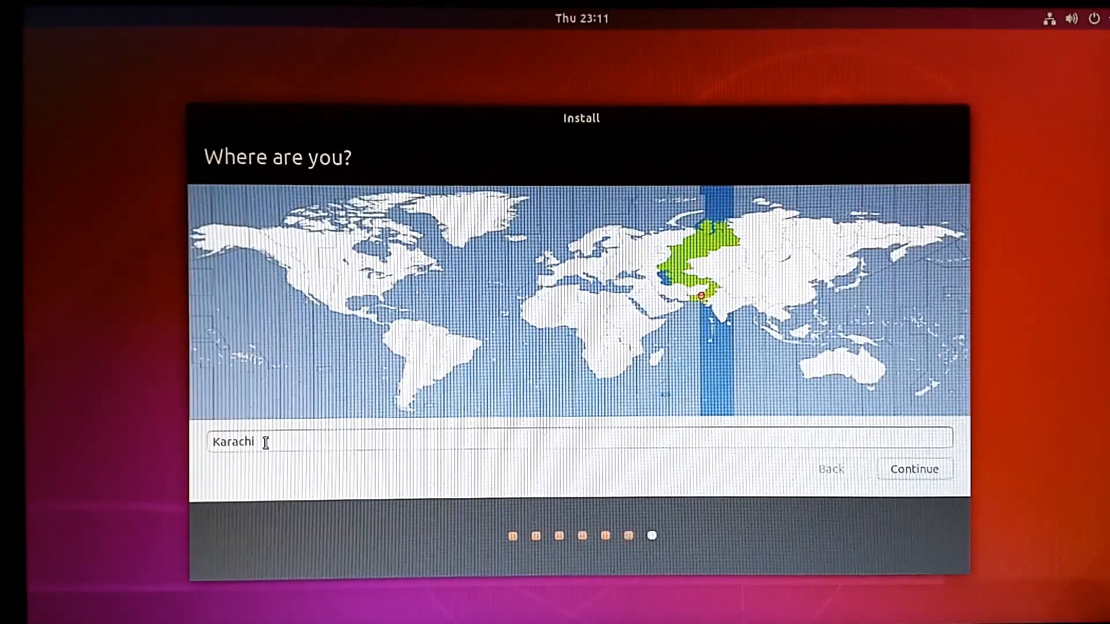
mouse_move(766, 474)
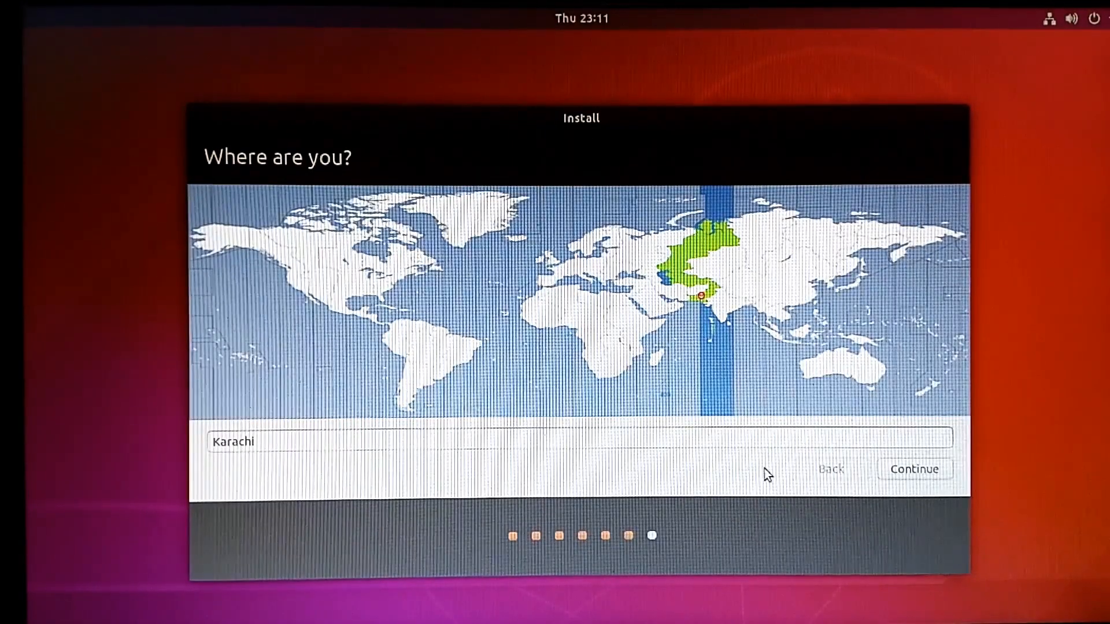
mouse_move(874, 468)
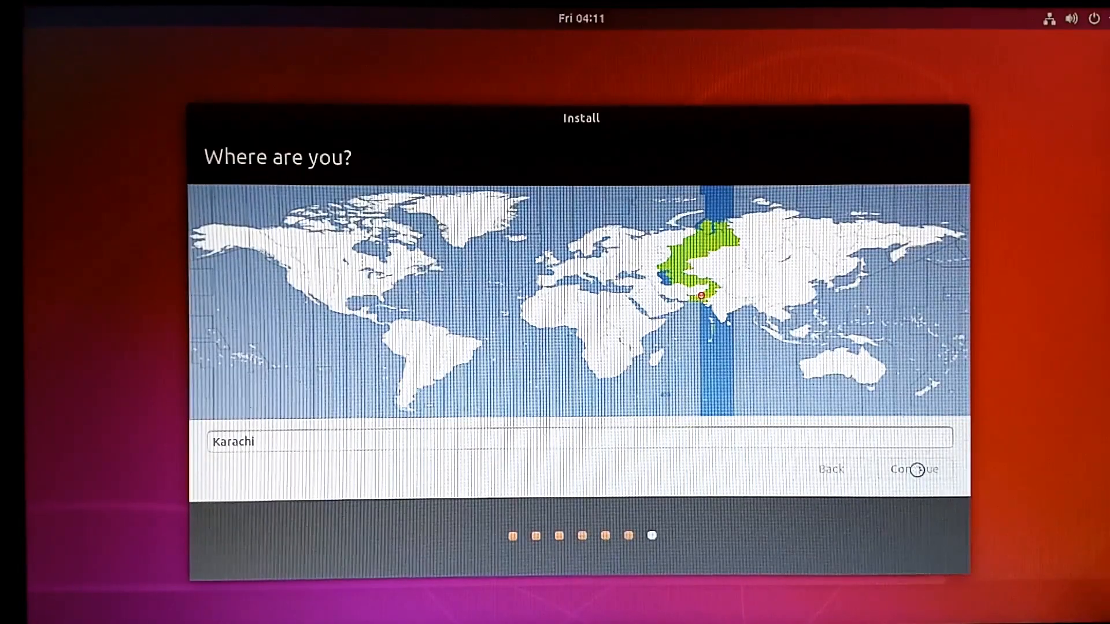
Enter the account name and set the username to koha
click(912, 468)
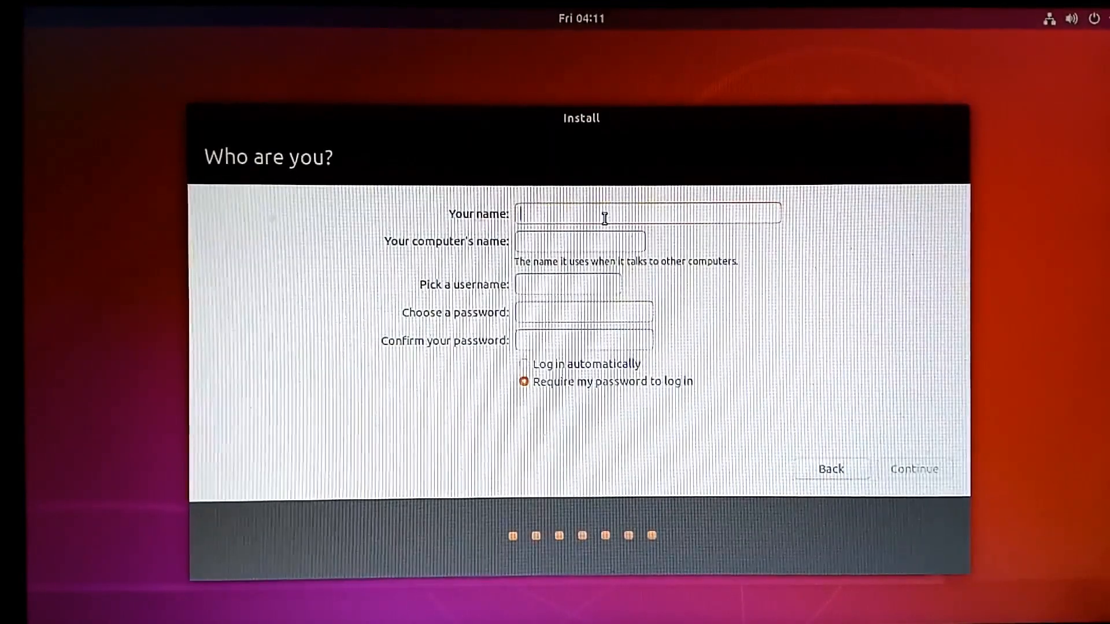
text(ko)
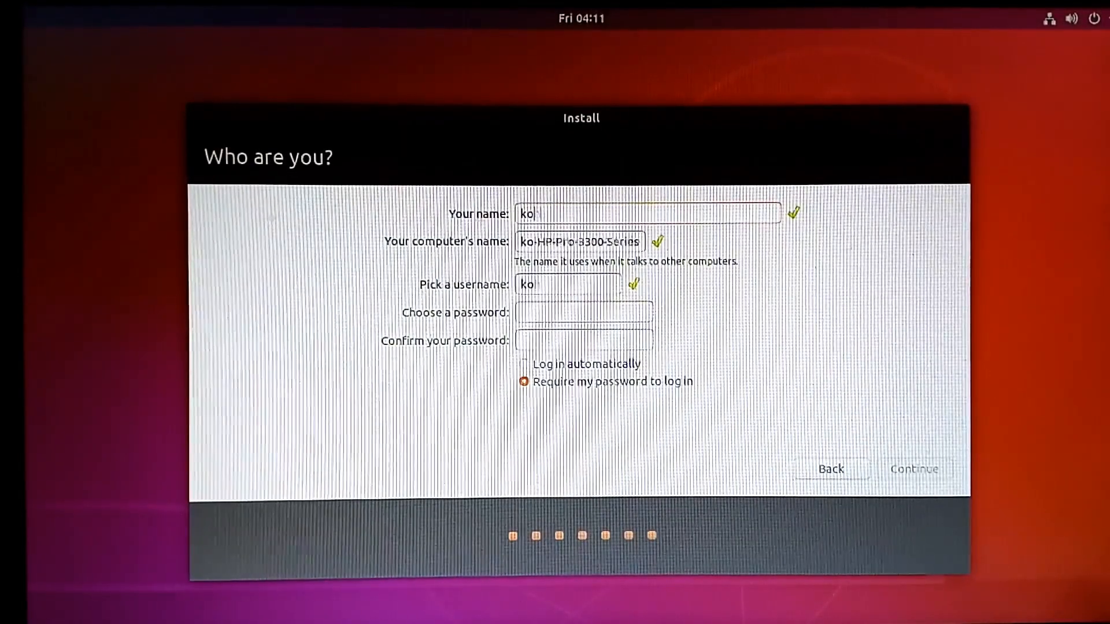
text(ha)
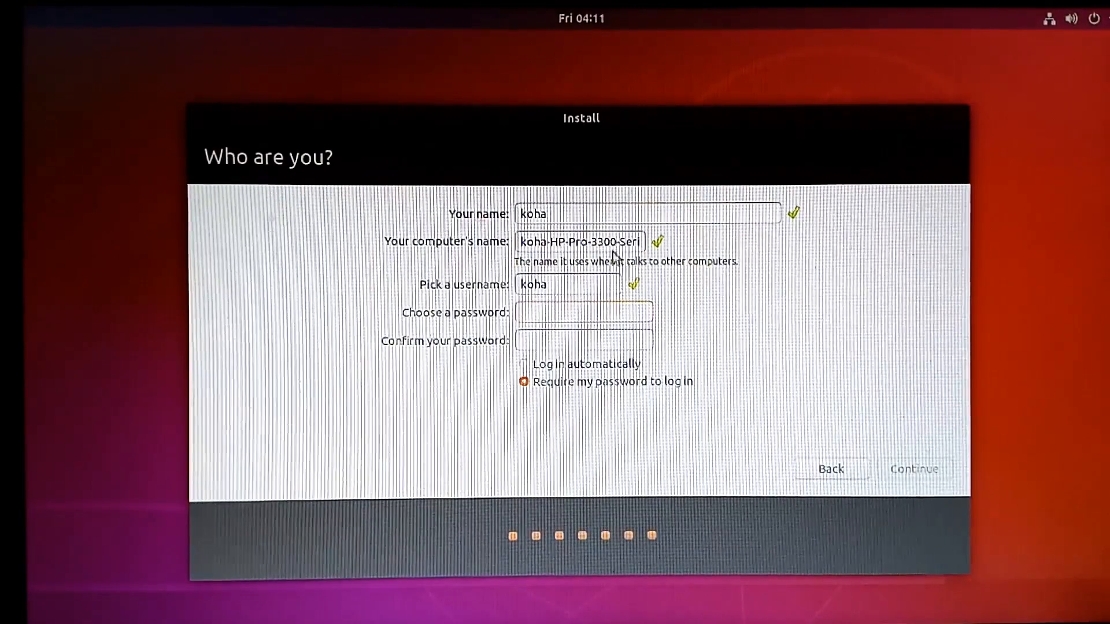
triple_click(530, 213)
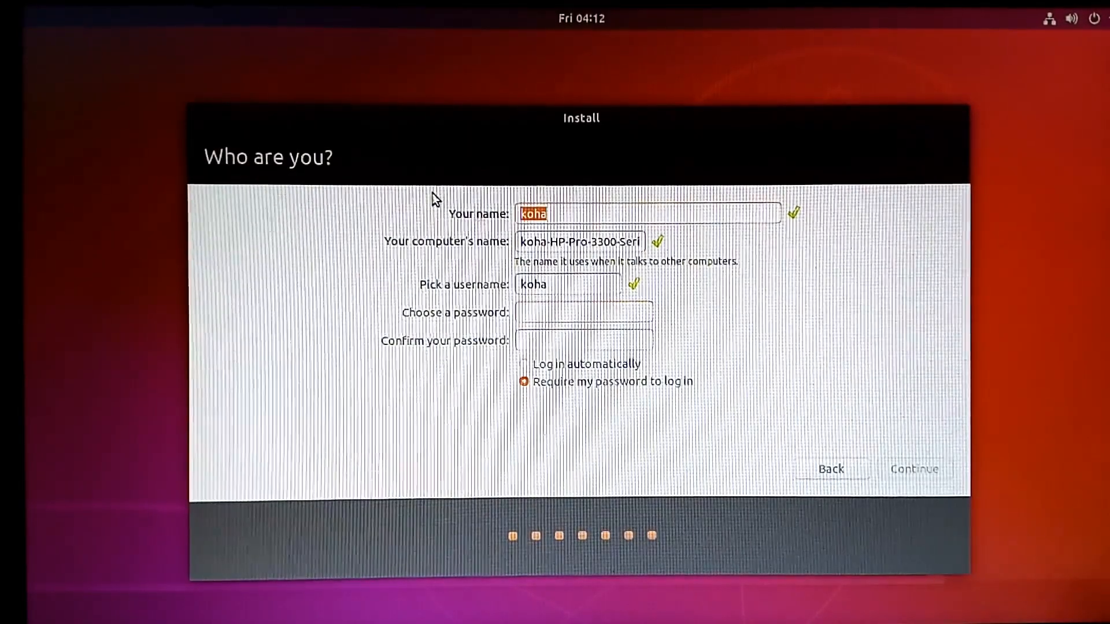
text(furrukh)
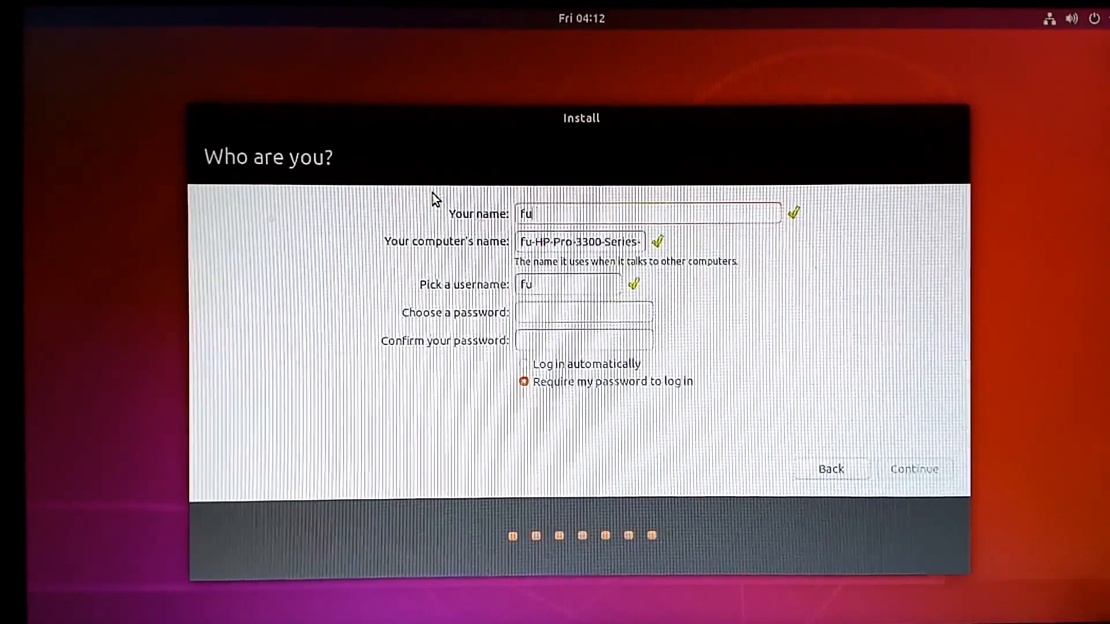
text(koha)
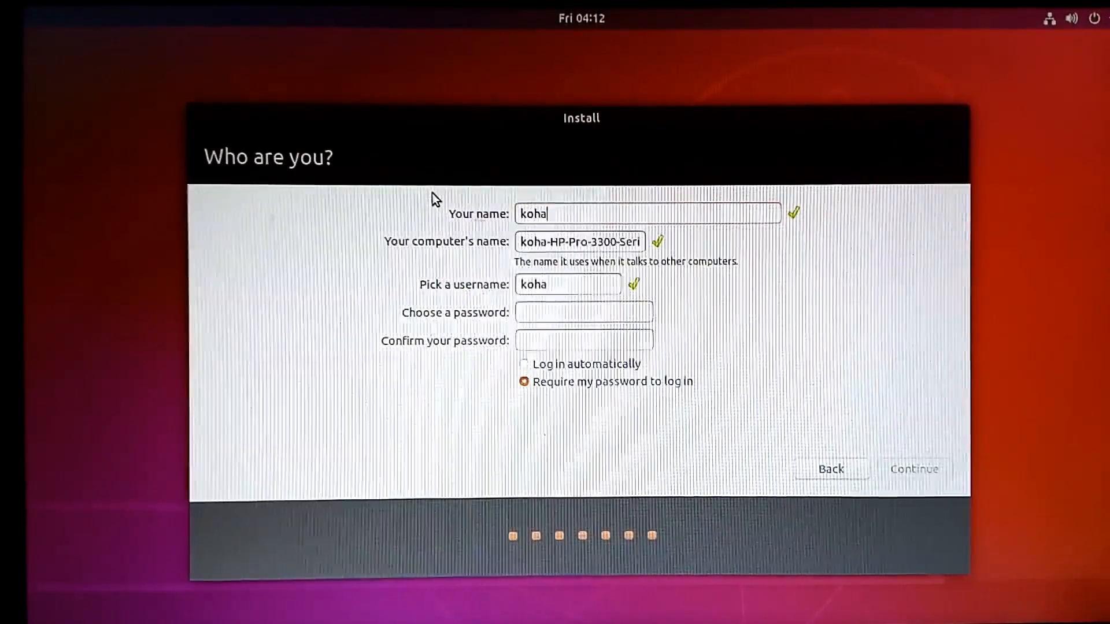
double_click(547, 284)
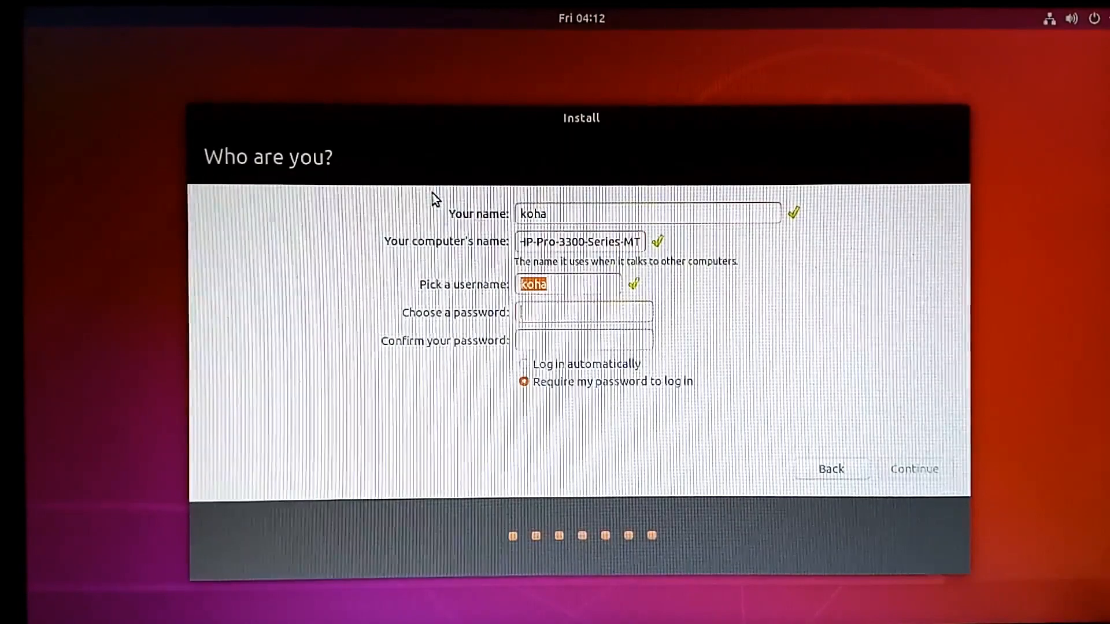
mouse_move(407, 143)
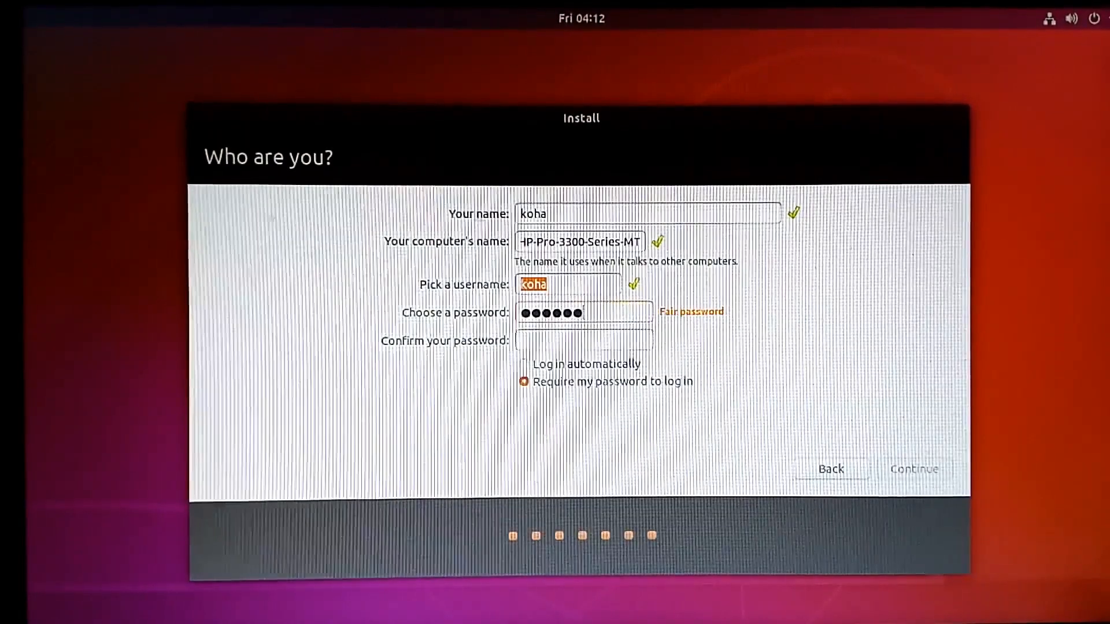
Type and confirm the password, keep 'Require my password to log in', and continue
text(a)
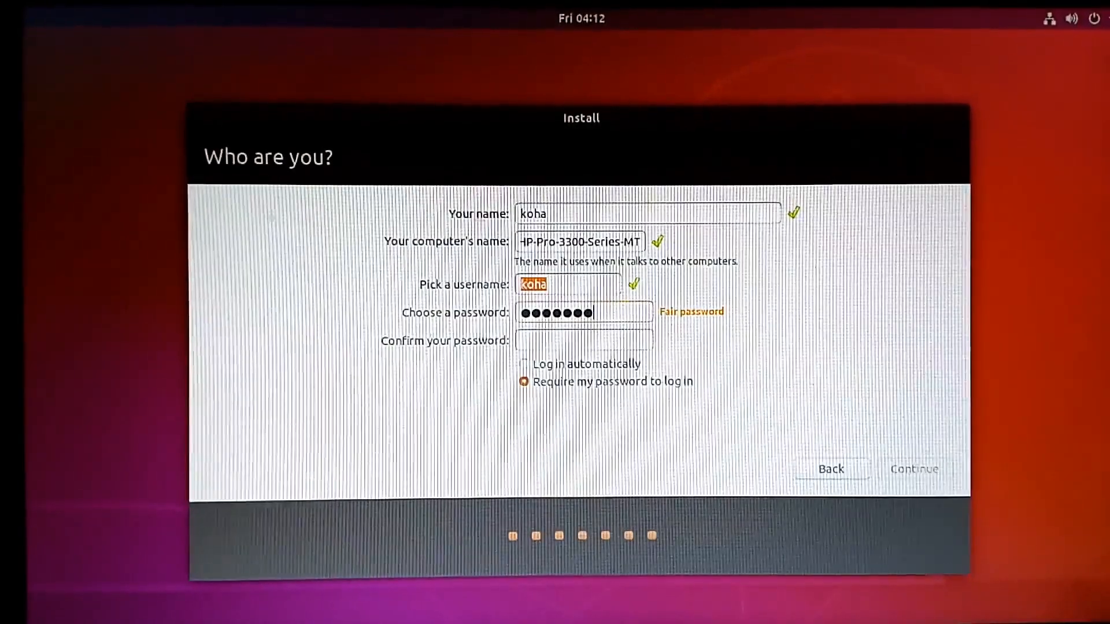
mouse_move(560, 353)
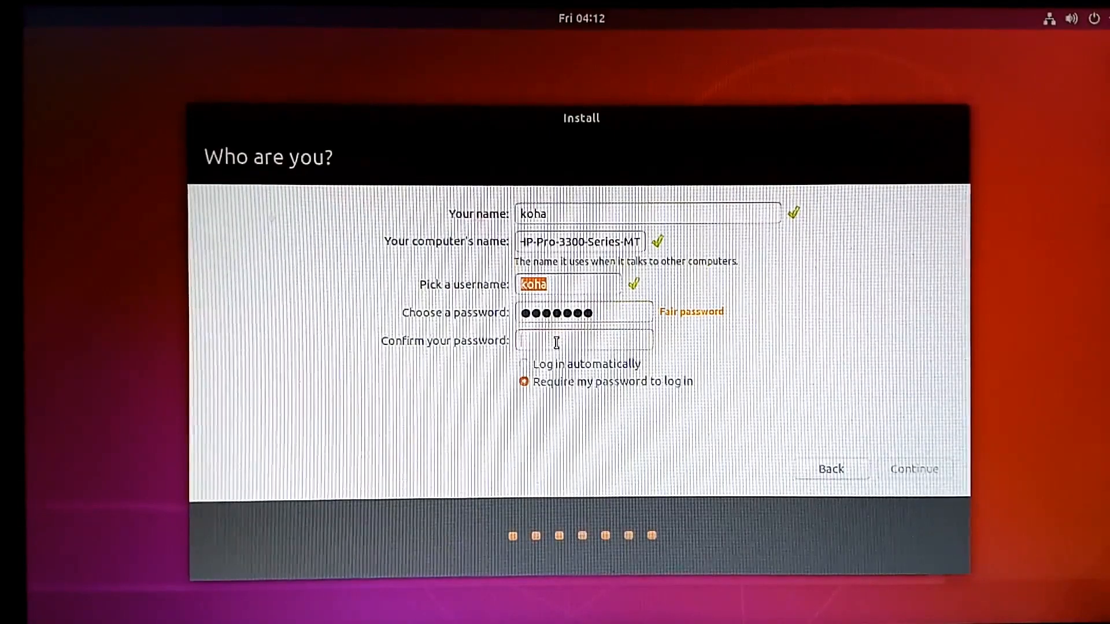
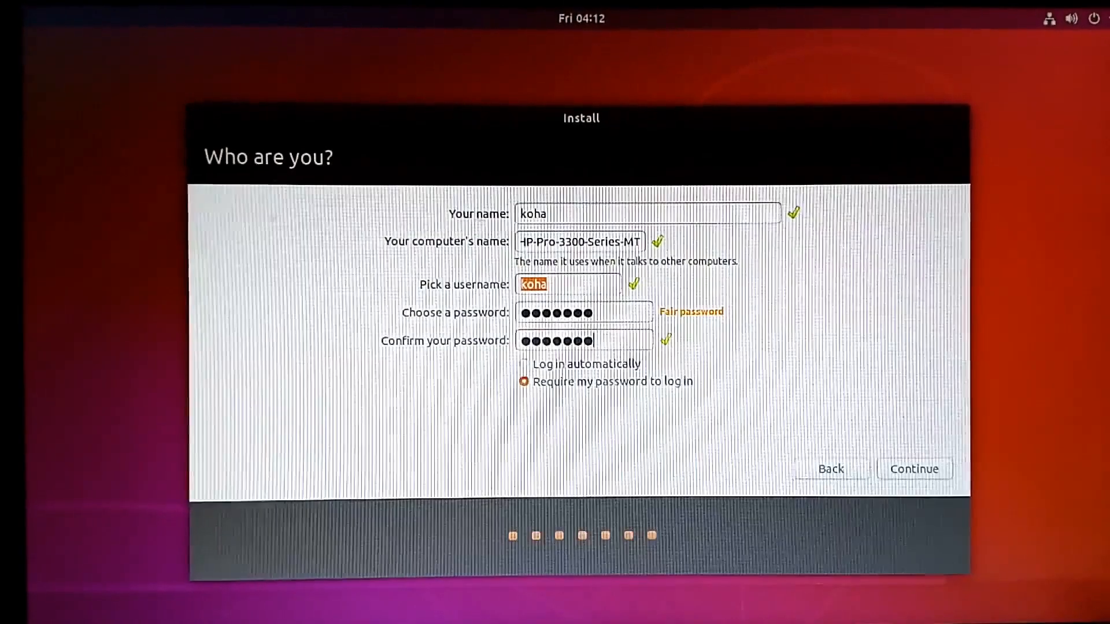
mouse_move(676, 471)
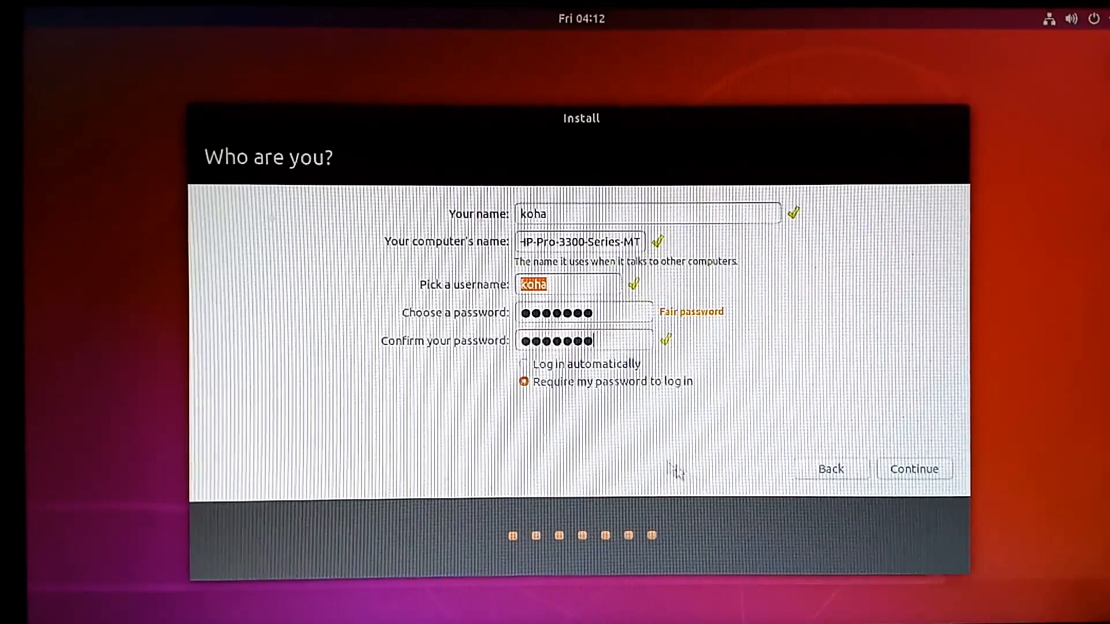
mouse_move(563, 393)
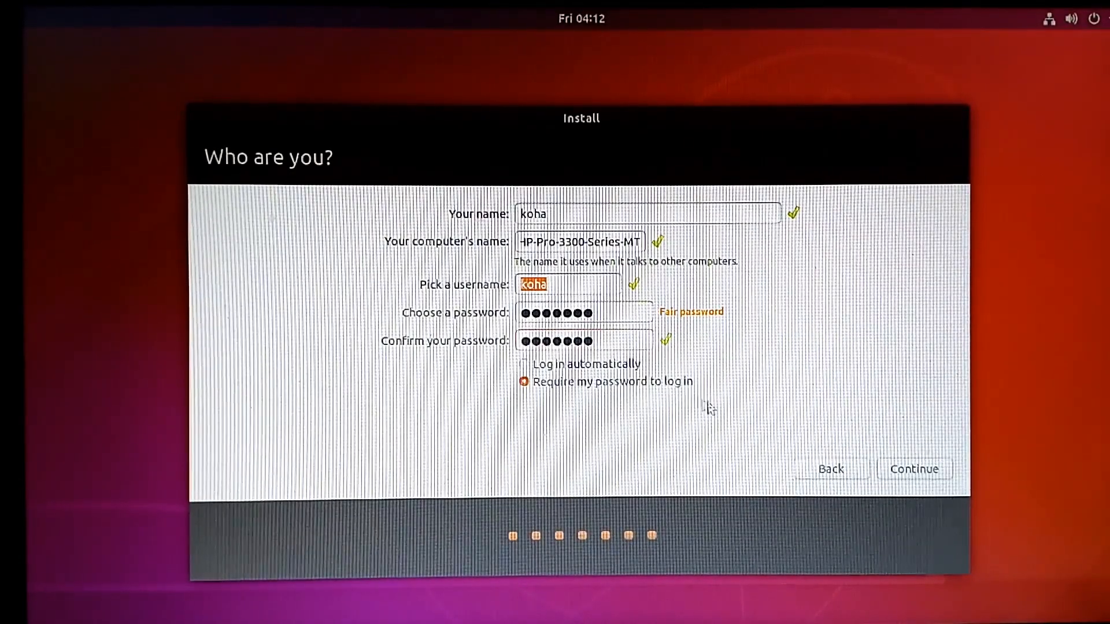
mouse_move(718, 427)
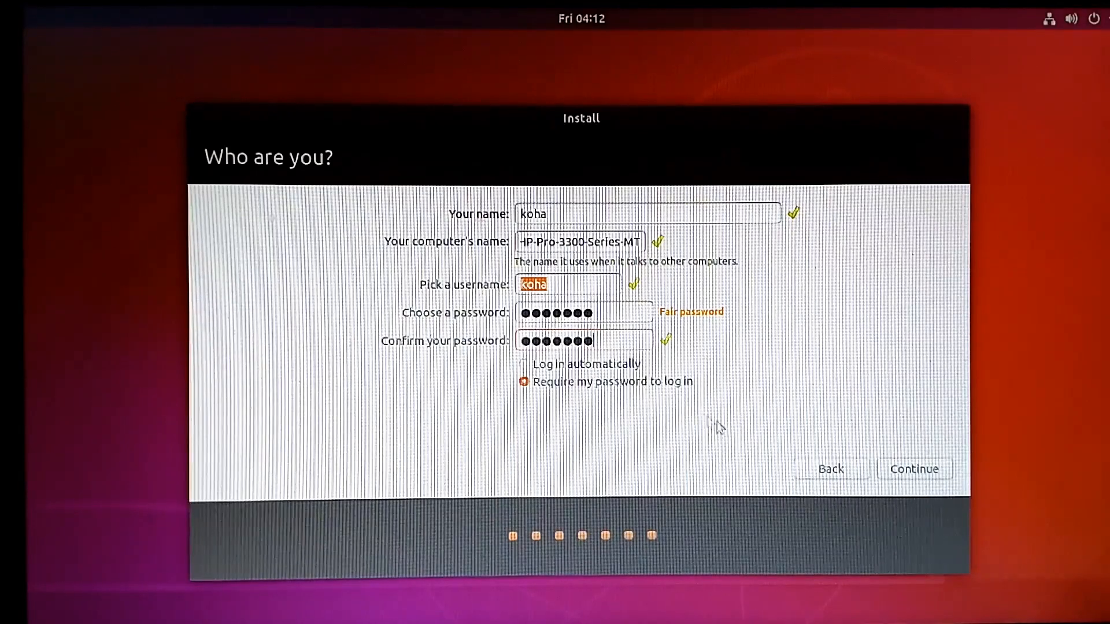
click(913, 469)
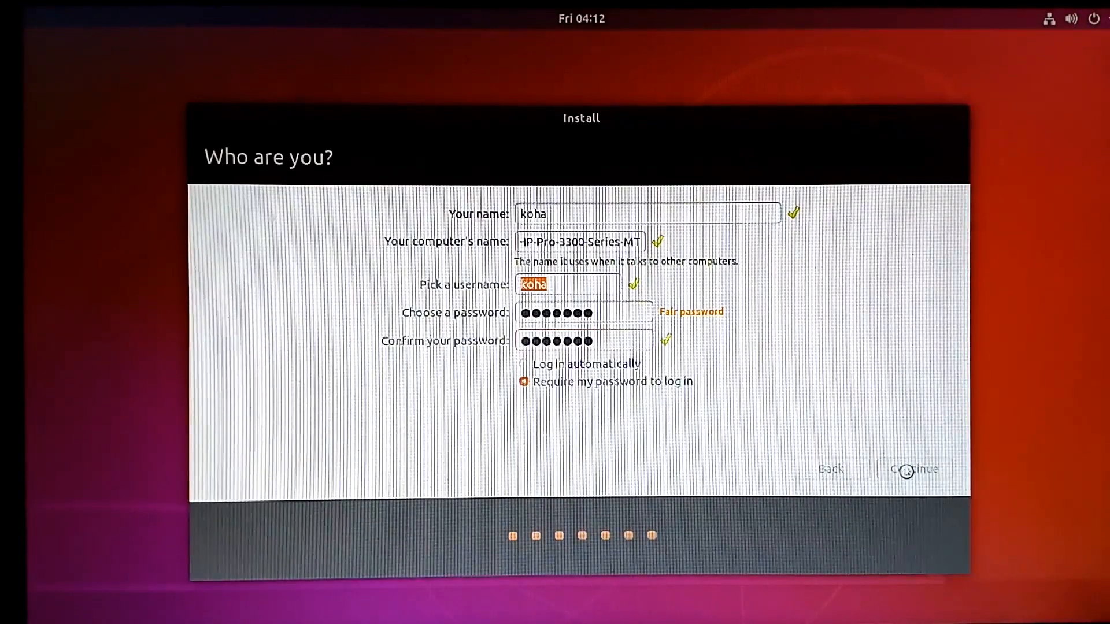
Let the installation copy files and configure hardware while the slideshow plays
click(916, 469)
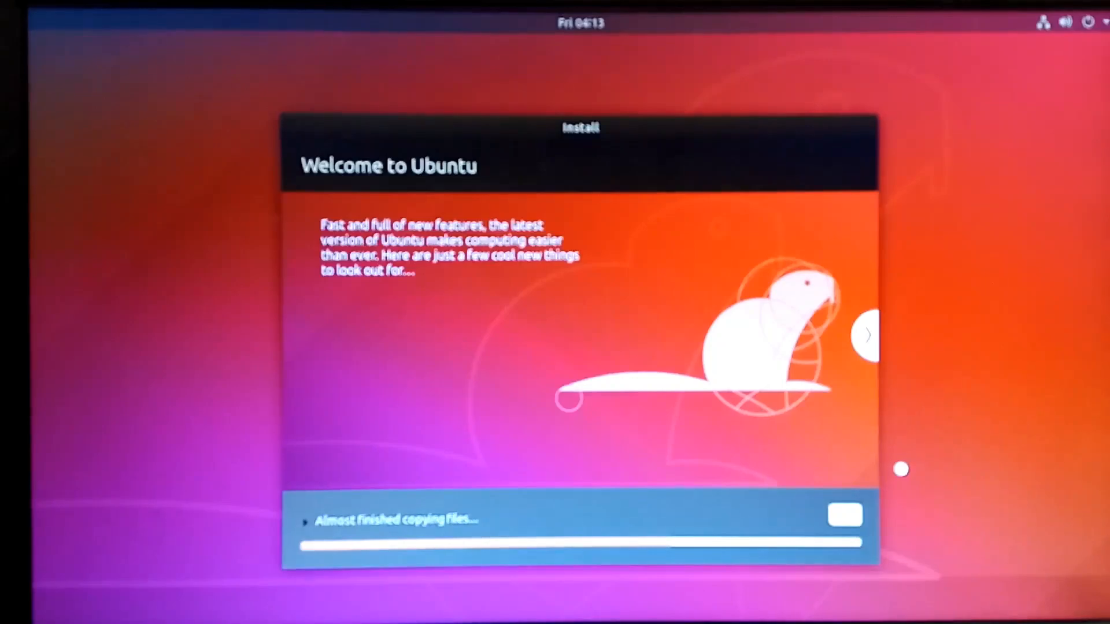
click(865, 336)
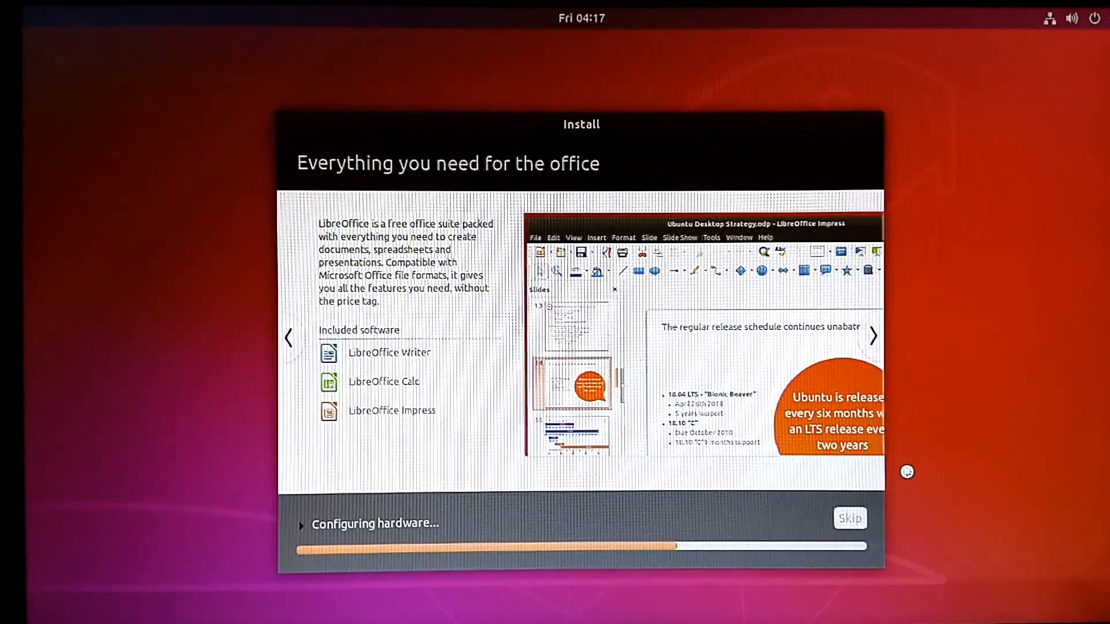
click(873, 335)
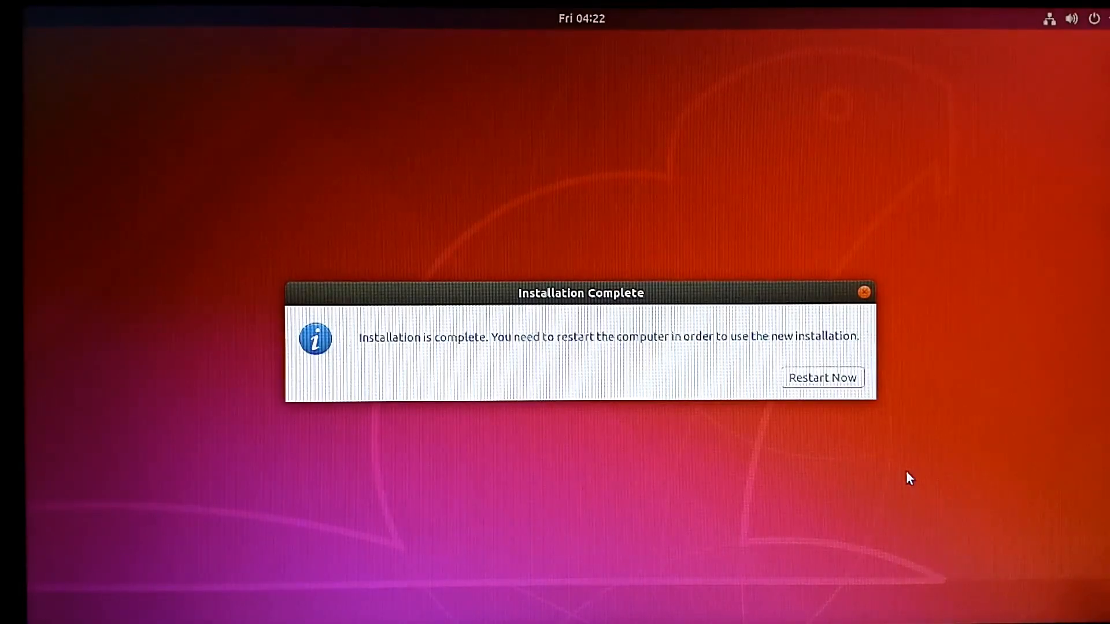
mouse_move(846, 393)
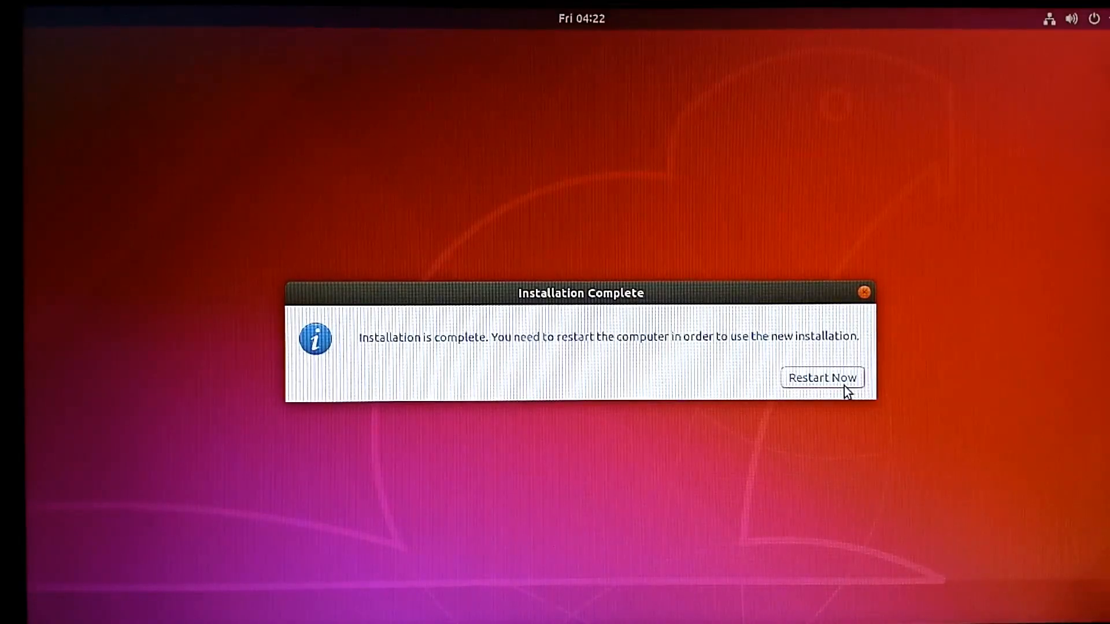
Restart Now from the Installation Complete dialog into the new system
click(820, 377)
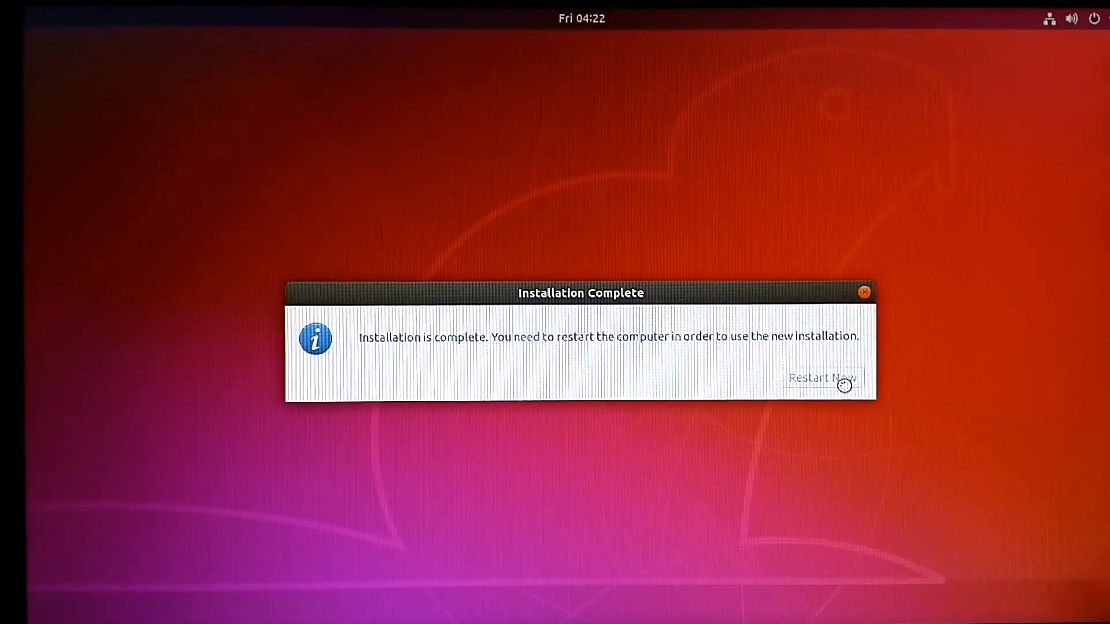
click(821, 376)
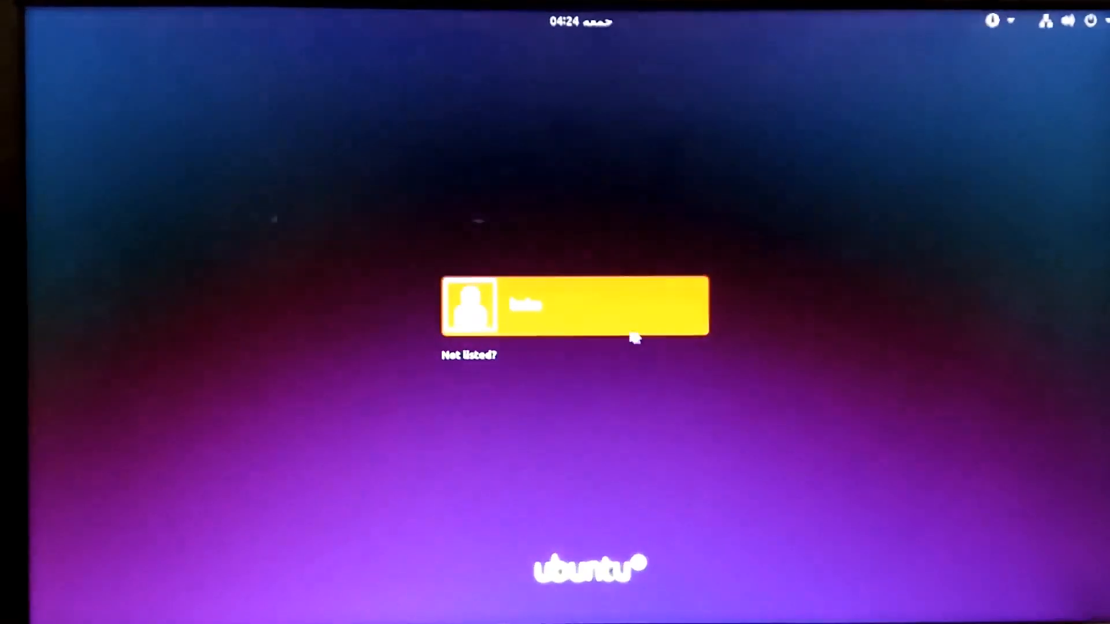
Sign in to the koha account with its password
click(574, 305)
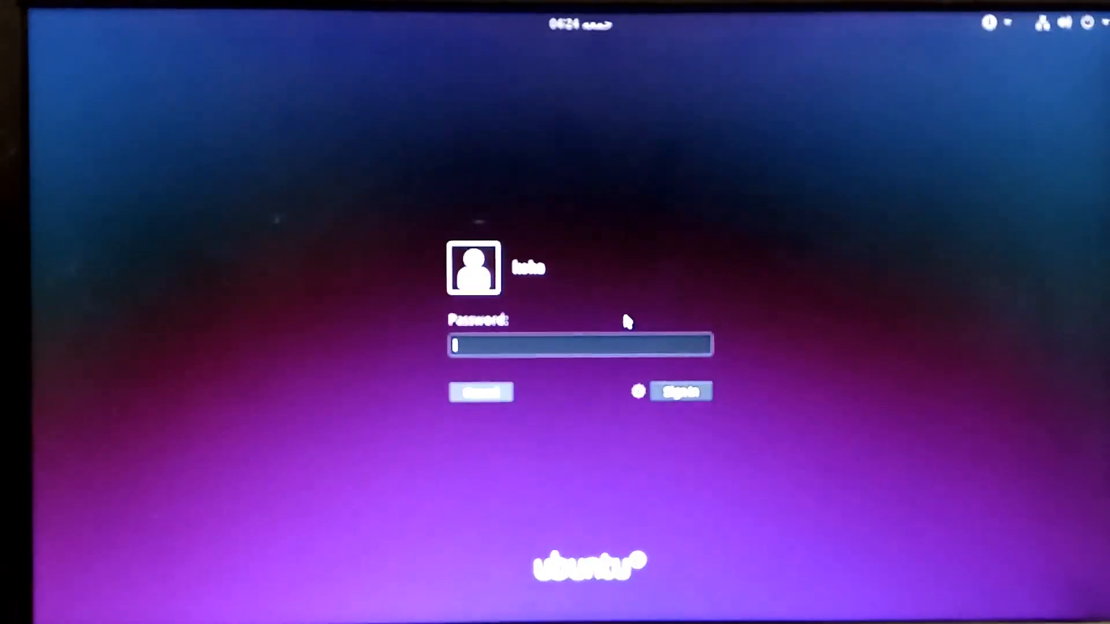
mouse_move(487, 379)
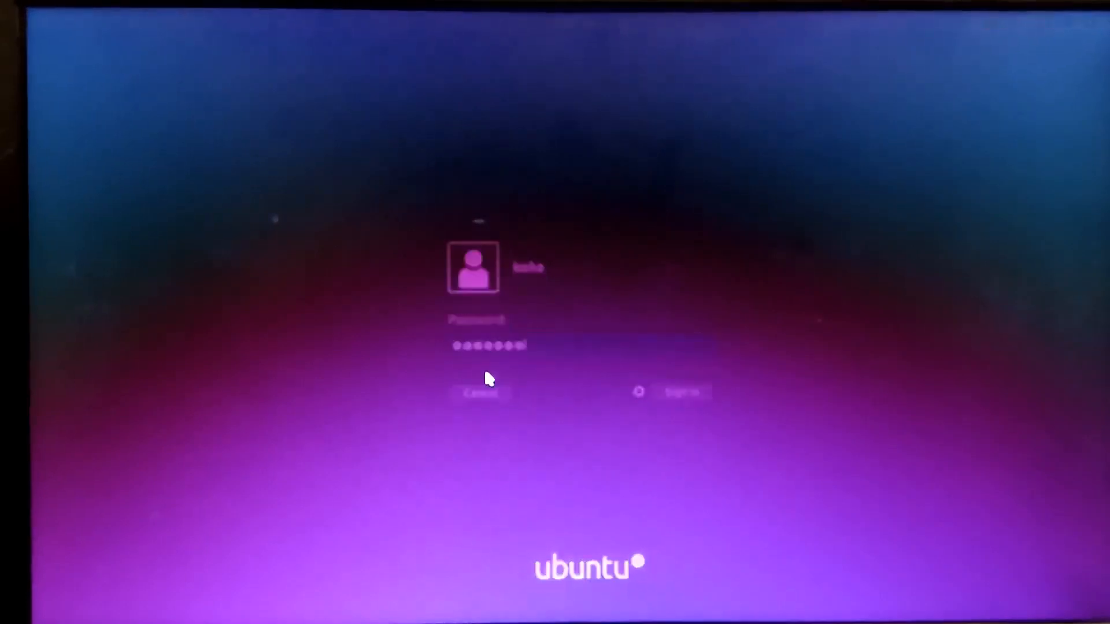
click(680, 392)
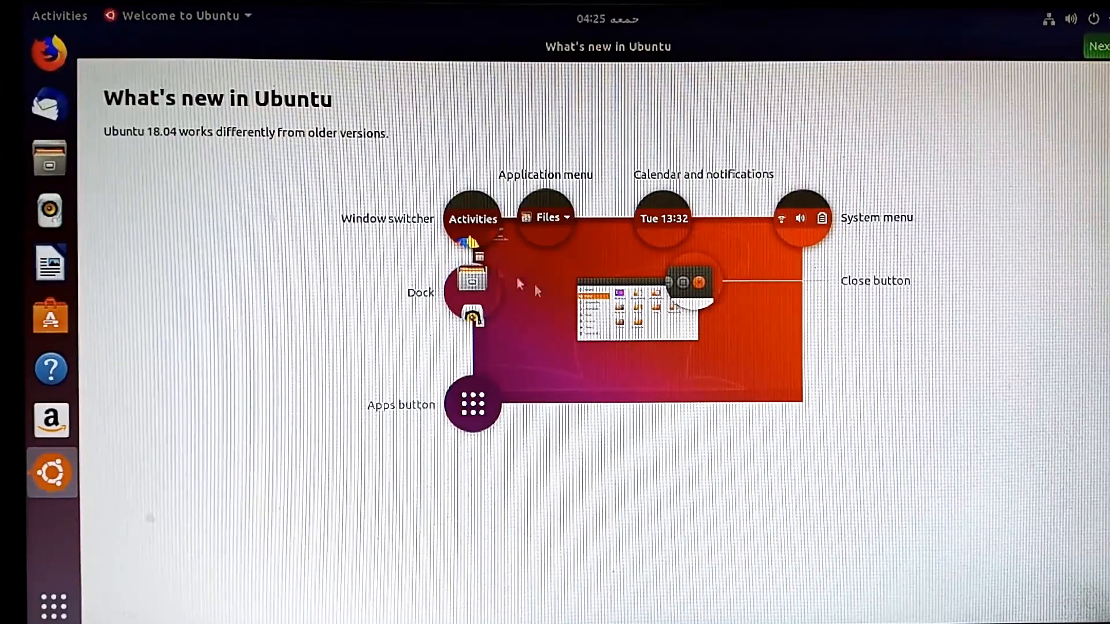
Advance through the What's new, Livepatch and Help improve Ubuntu tour pages
click(1099, 46)
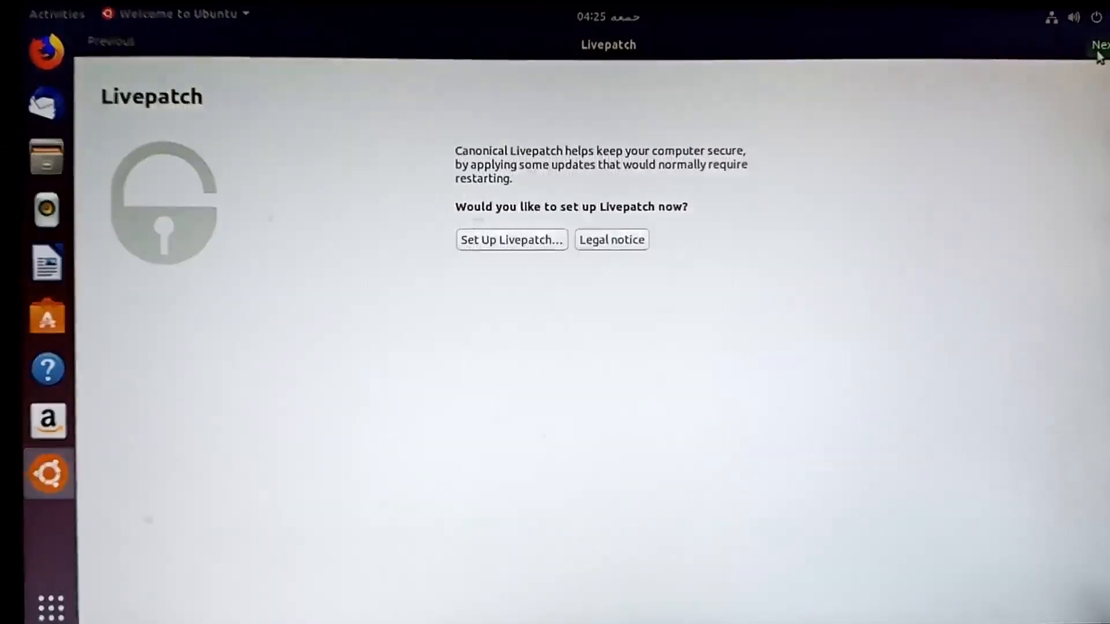
click(1099, 45)
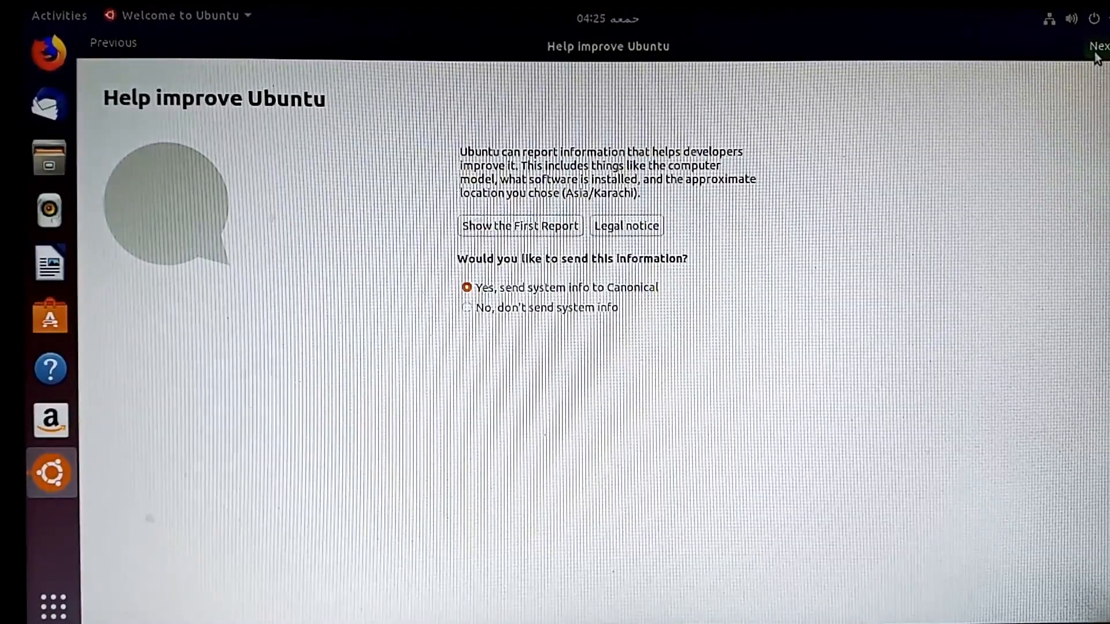
mouse_move(964, 337)
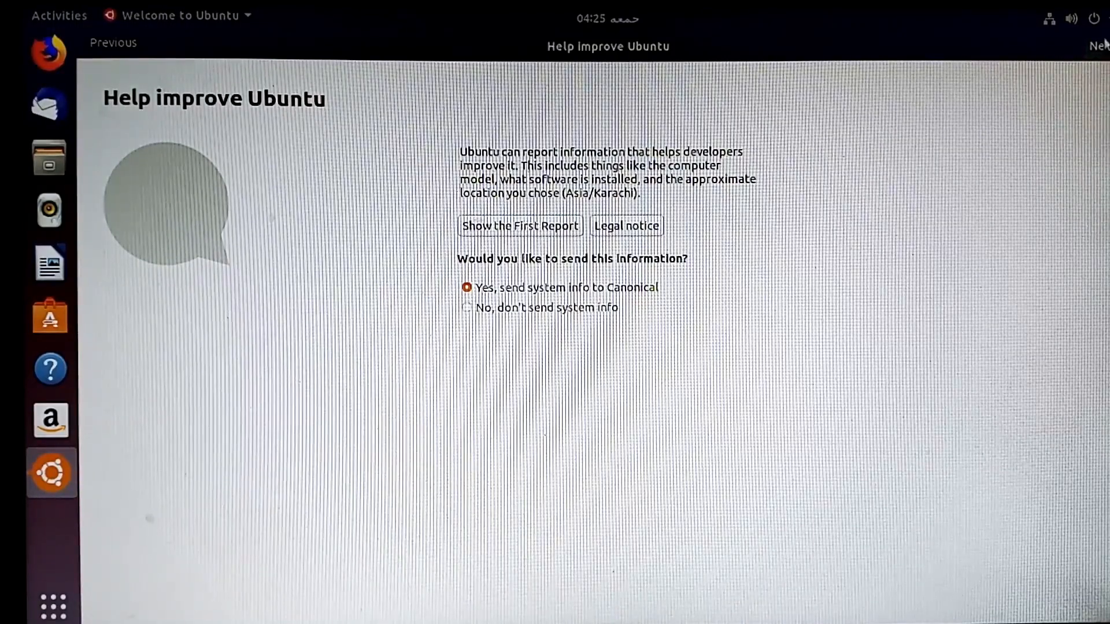
click(1098, 46)
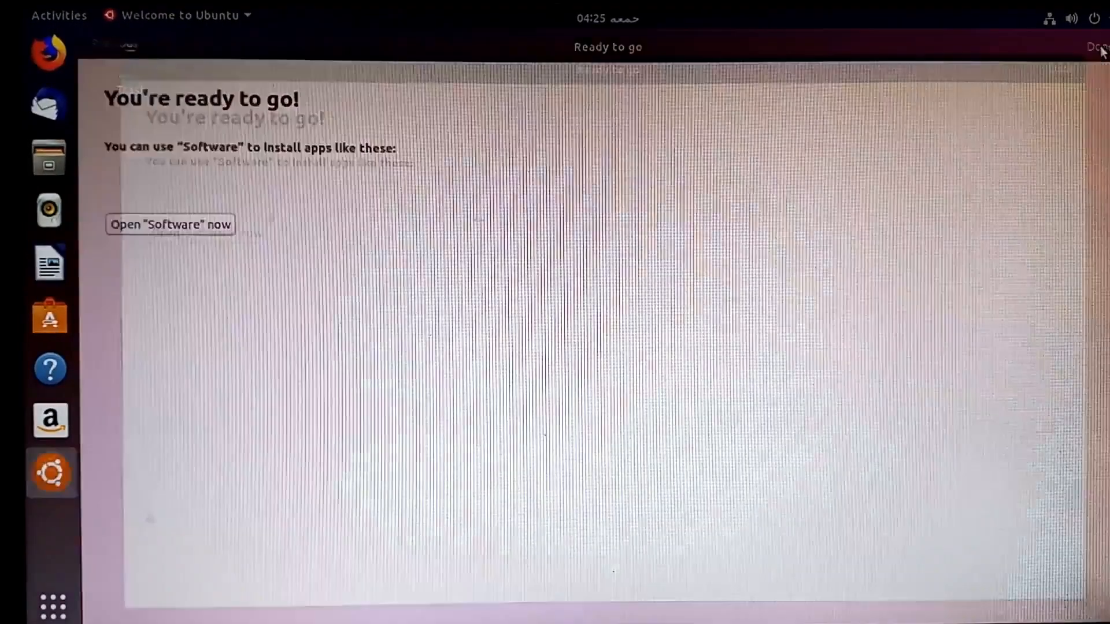
Close the Welcome to Ubuntu tour with Done, leaving the clean desktop
click(1097, 46)
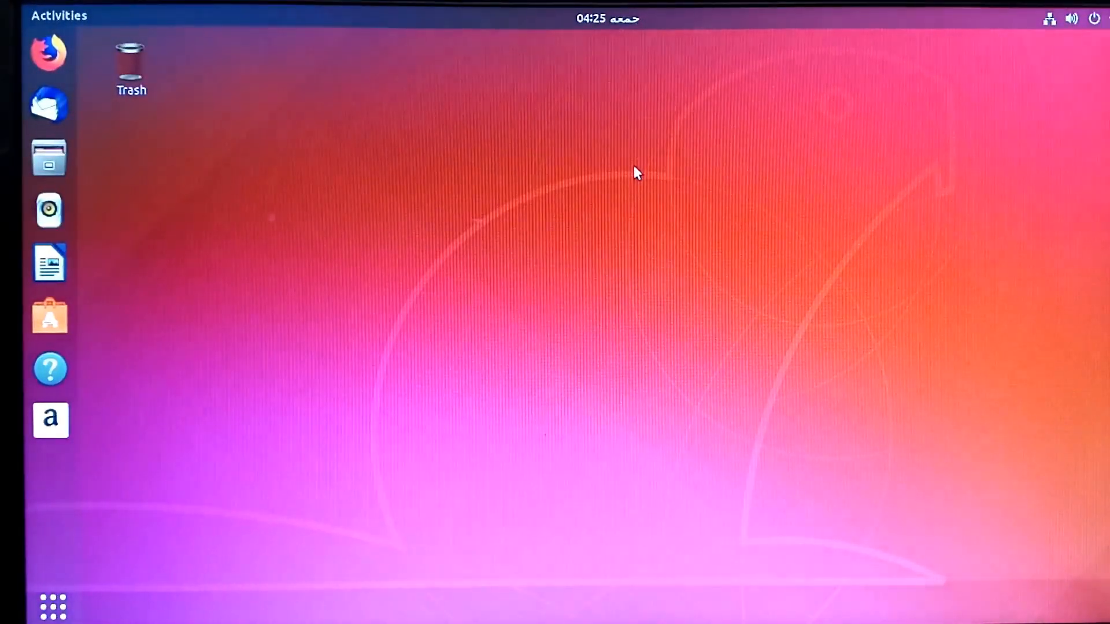
mouse_move(242, 561)
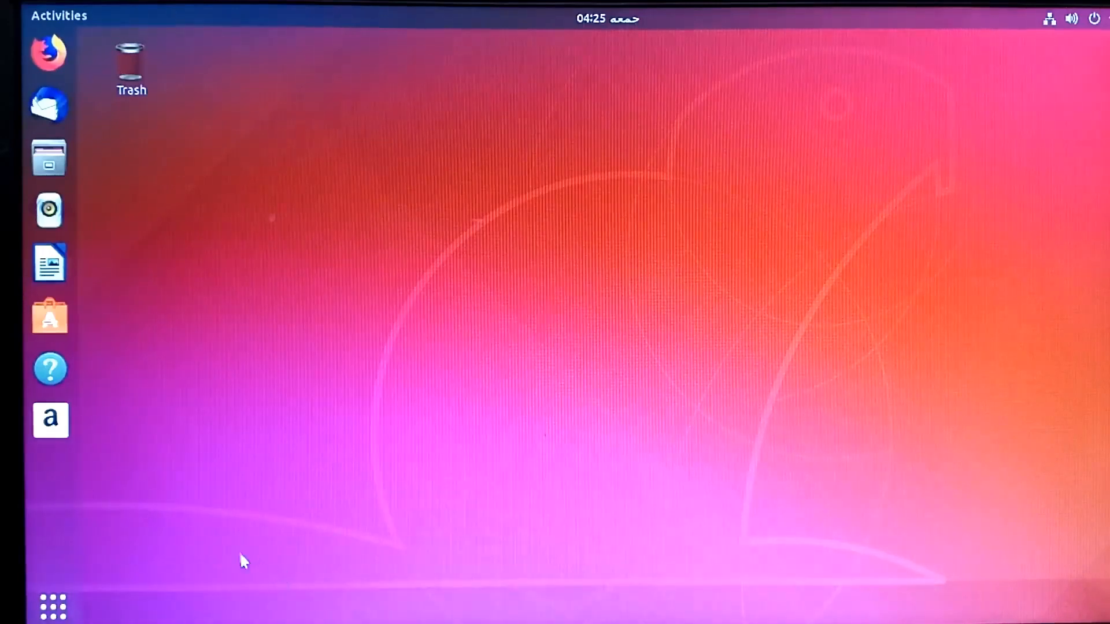
mouse_move(988, 43)
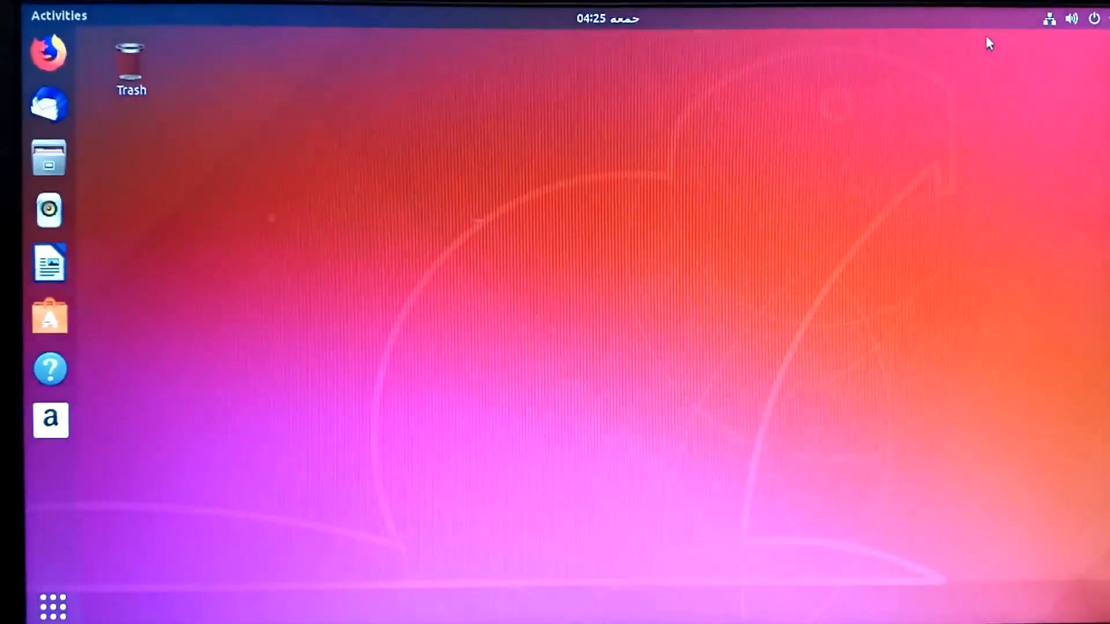